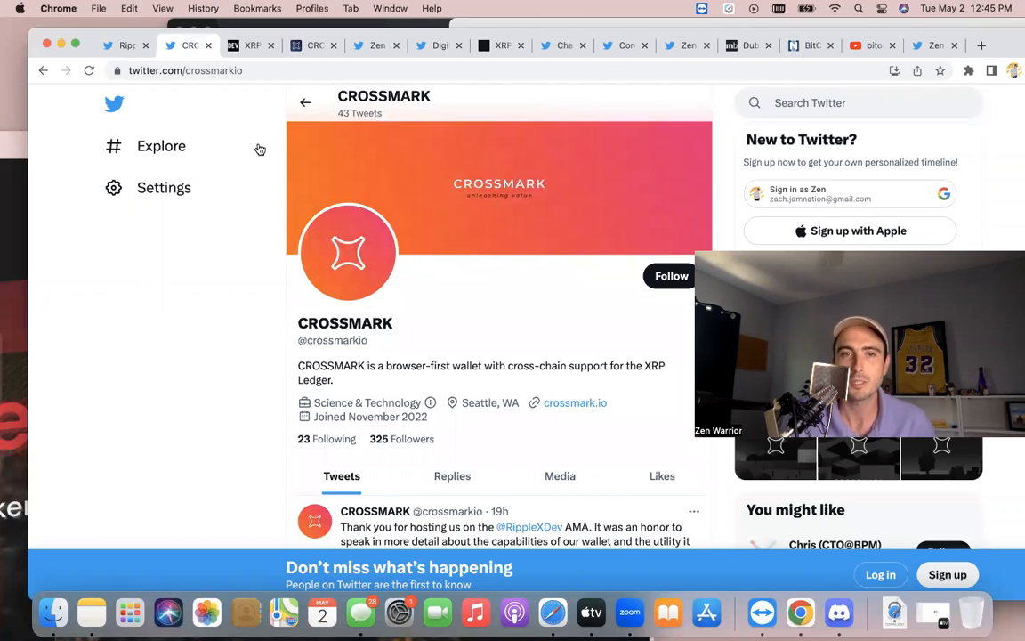
Step: Switch from the Crossmark Twitter profile to the DEV XRPL developer AMA article
click(252, 46)
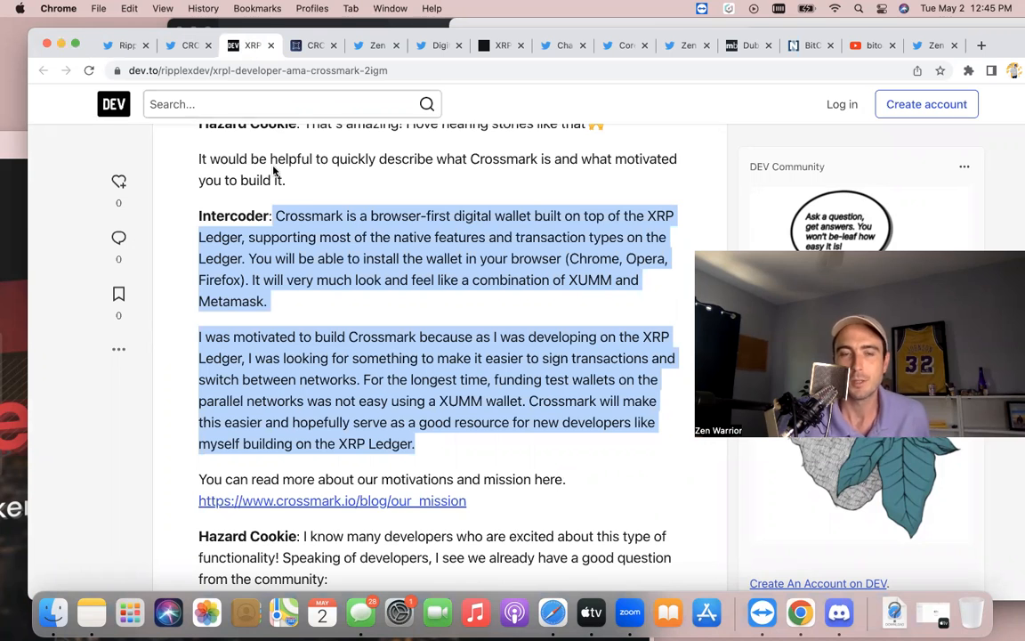
Step: Read down the AMA through the XUMM import, onboarding and XLS-30d/XLS-38d answers
scroll(down, 3)
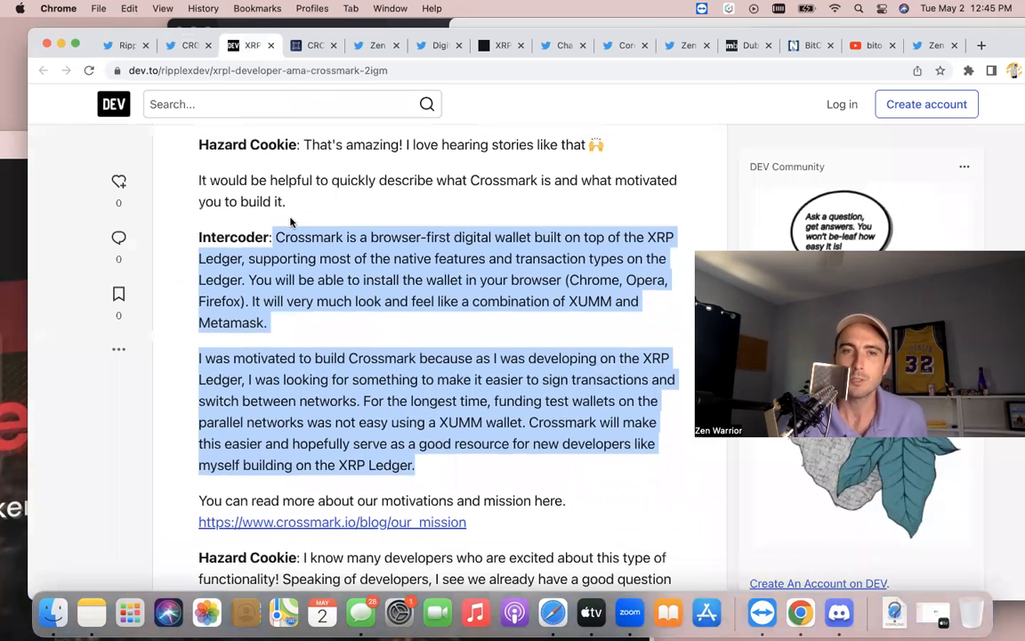
scroll(down, 3)
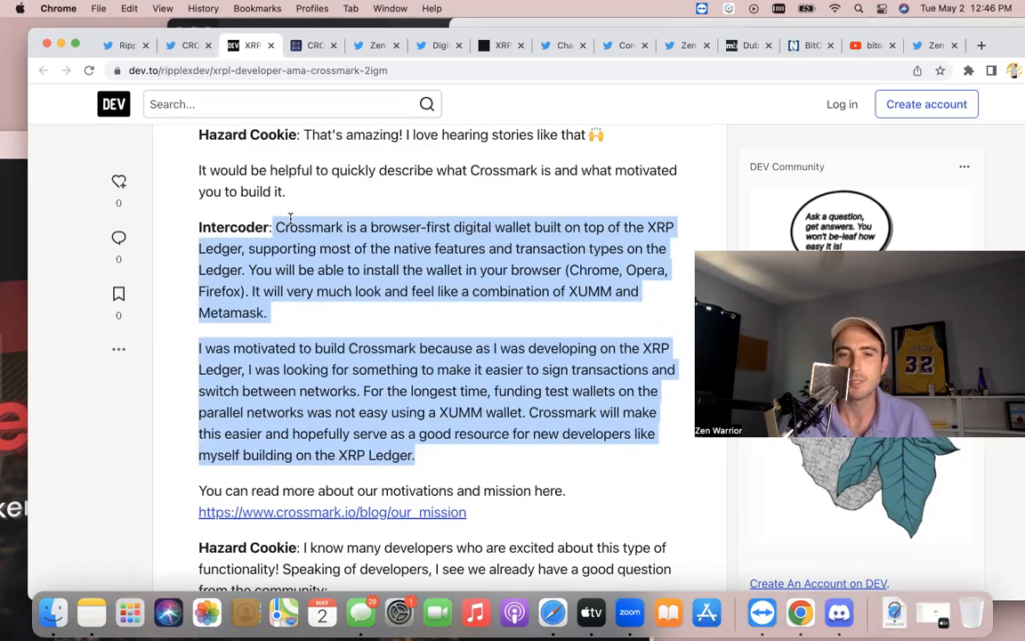
scroll(down, 3)
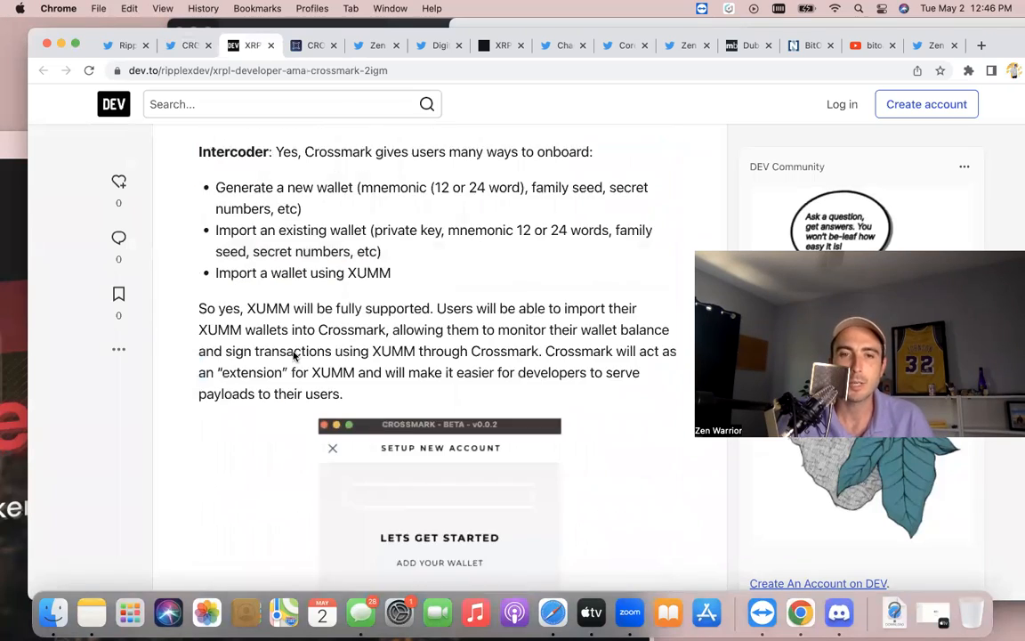
scroll(down, 3)
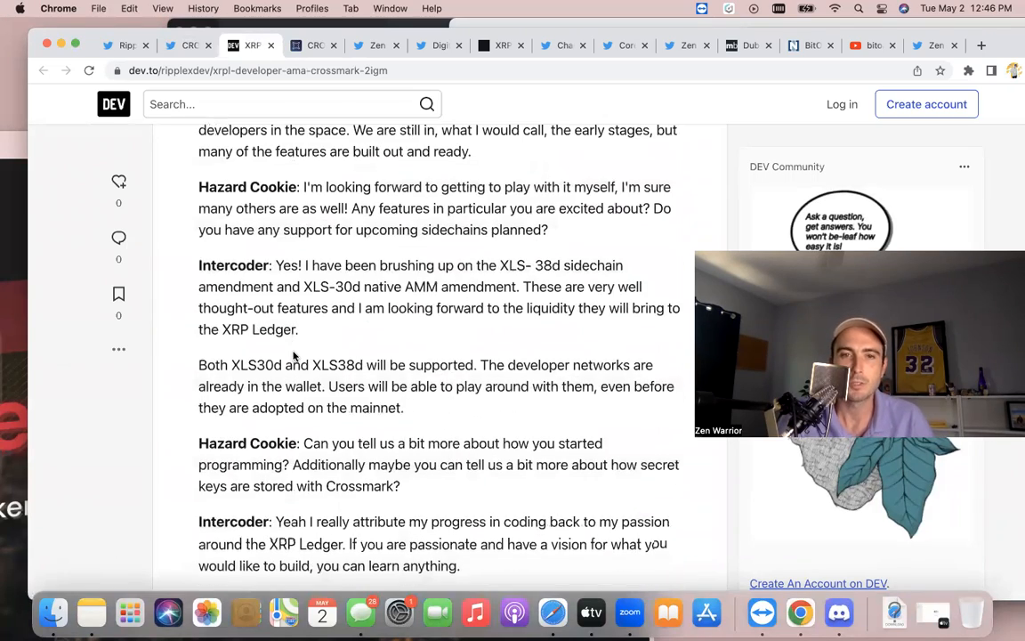
scroll(down, 3)
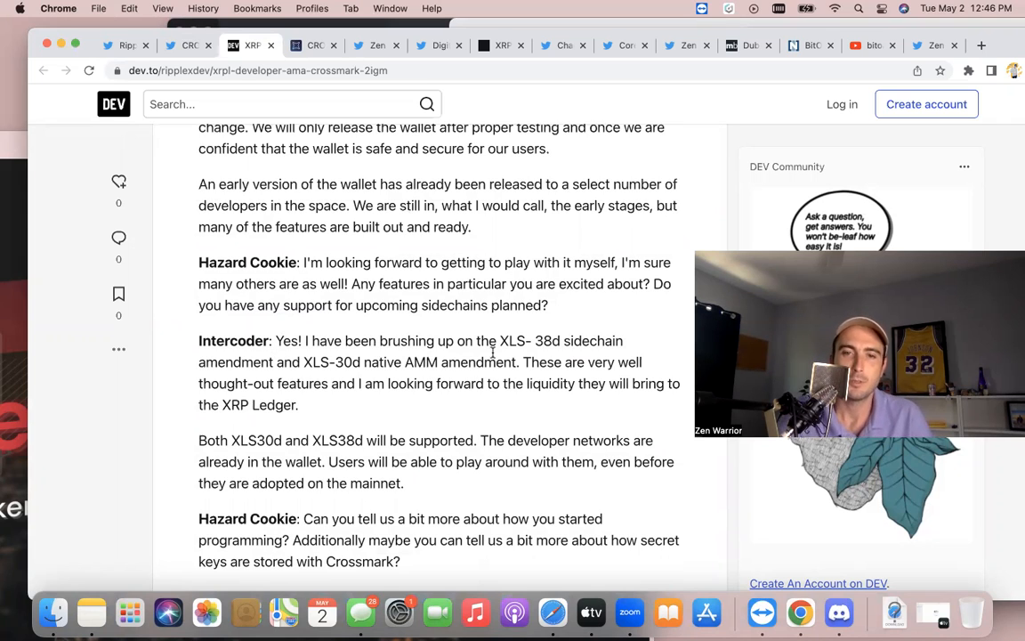
mouse_move(510, 353)
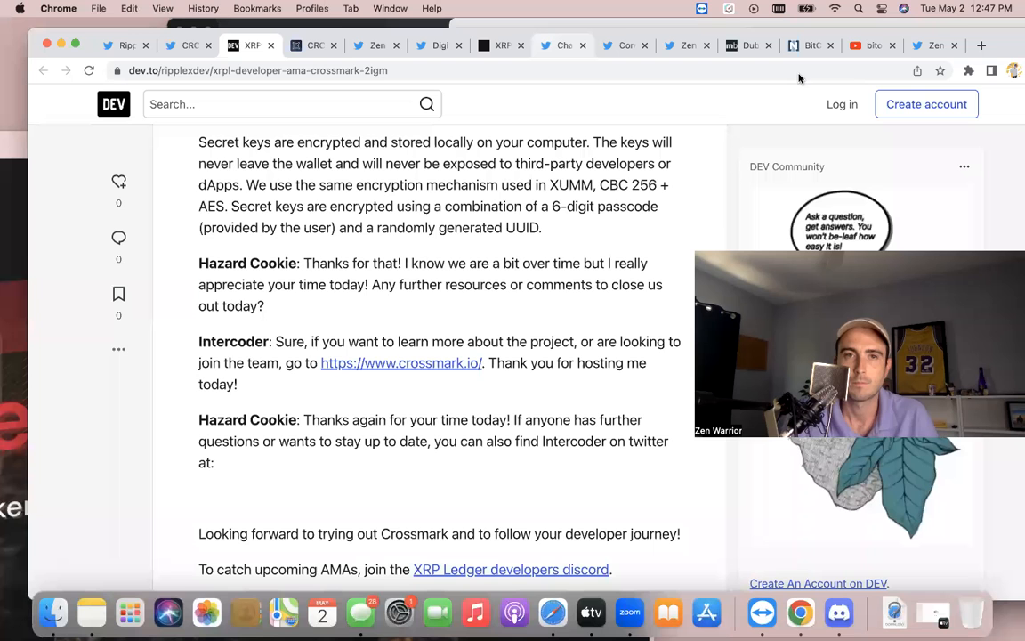
mouse_move(477, 530)
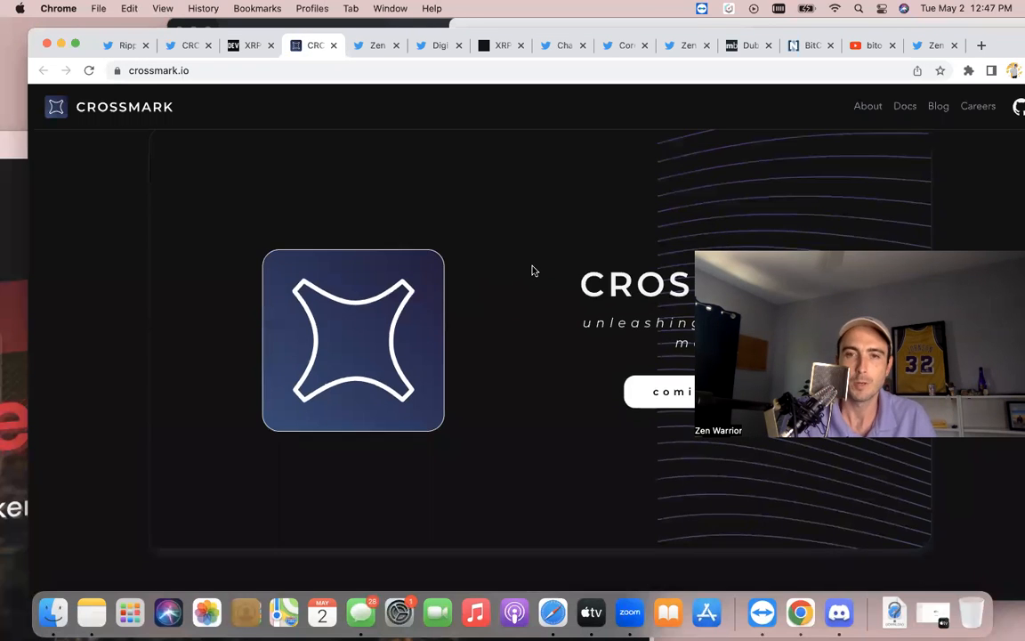
Step: Look over Crossmark's beta announcement page, then bring up the Sologenic panel tweet image
scroll(down, 3)
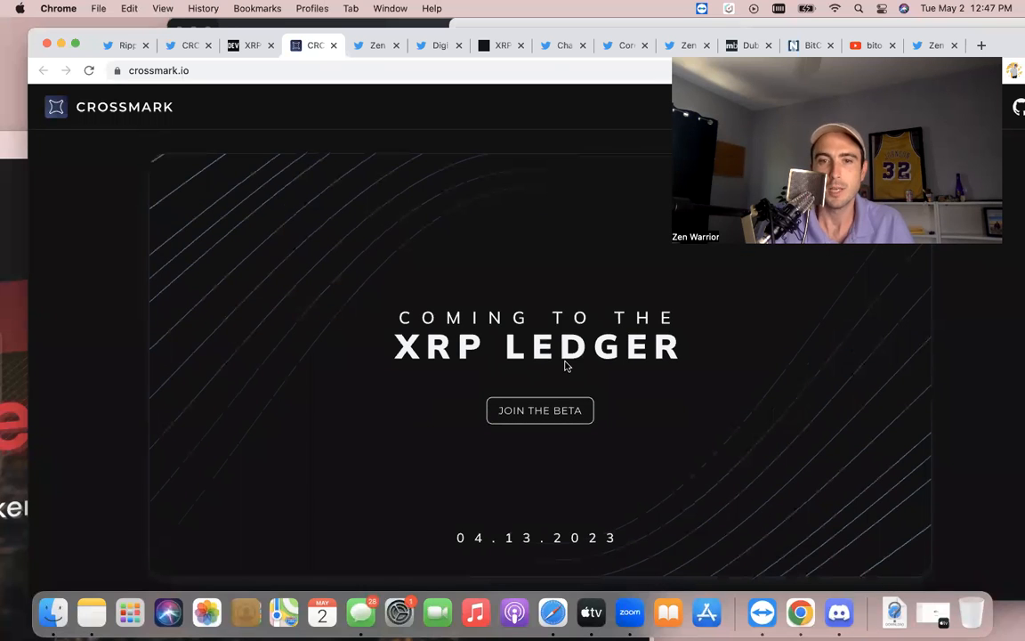
scroll(down, 3)
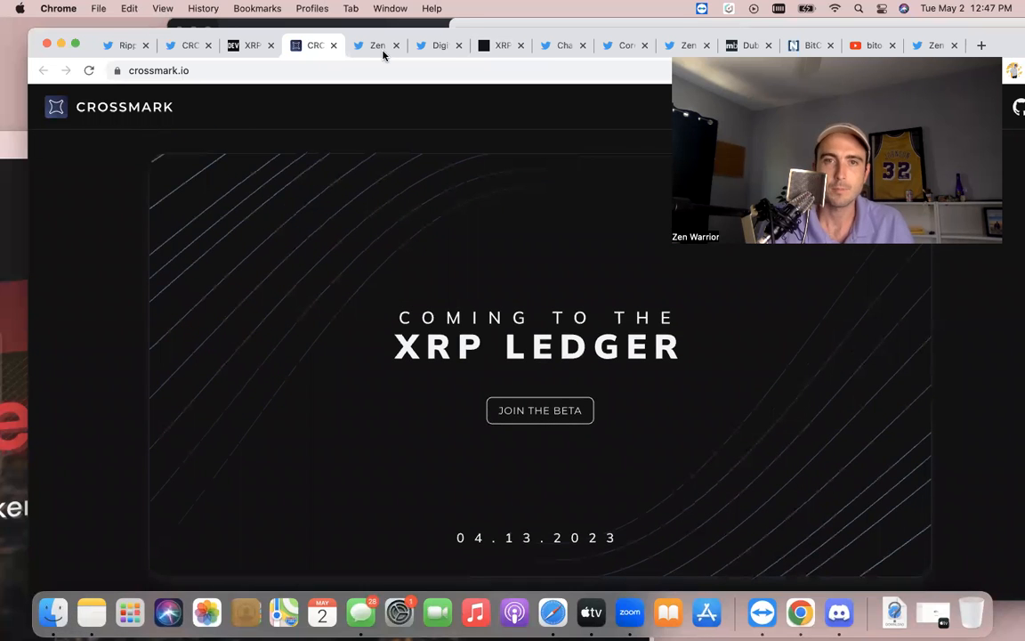
click(374, 44)
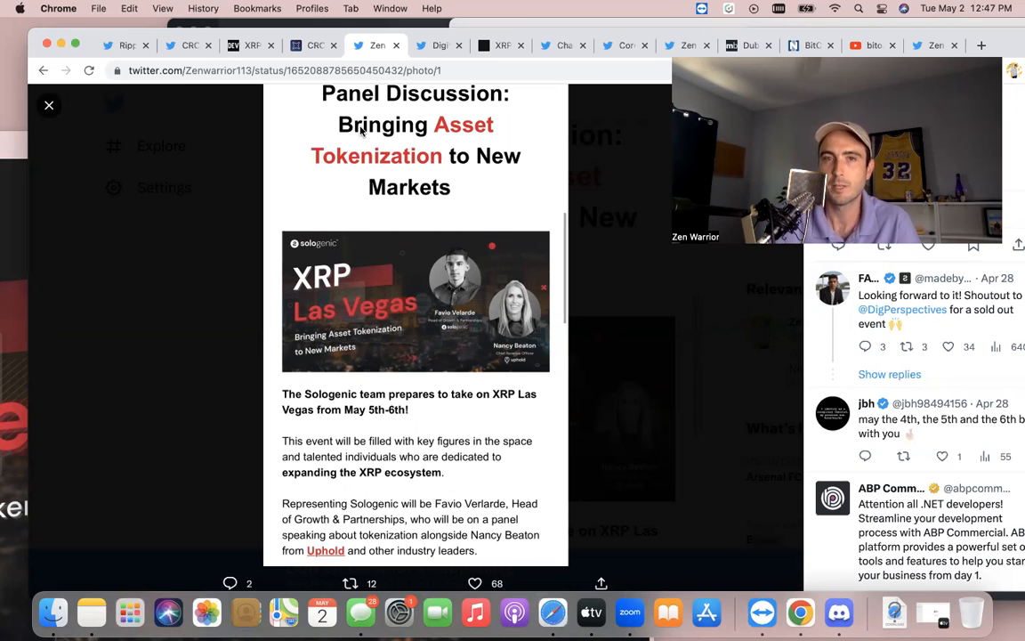
Step: Bring up Digital Perspectives' pinned tweet promoting XRP Las Vegas 2023 tickets
click(437, 46)
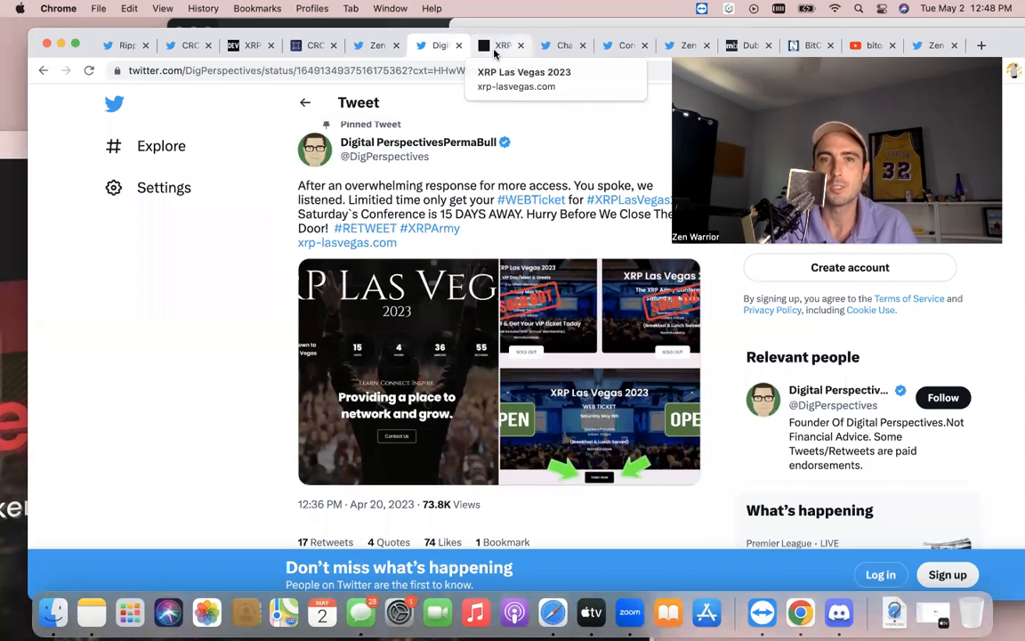
Step: Browse the XRP Las Vegas 2023 website down through its speakers lineup
click(502, 45)
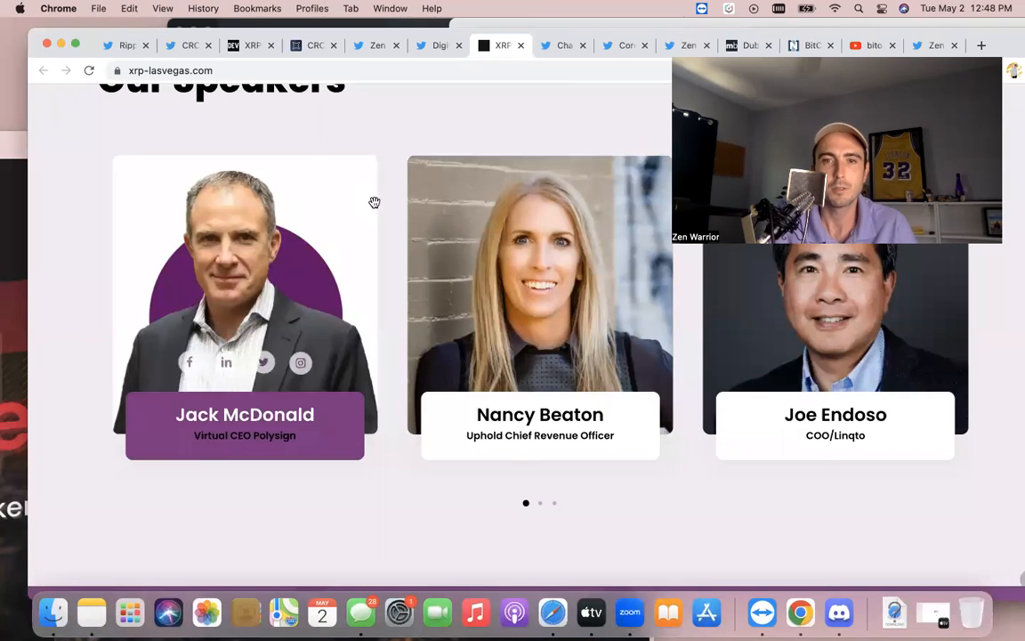
scroll(down, 3)
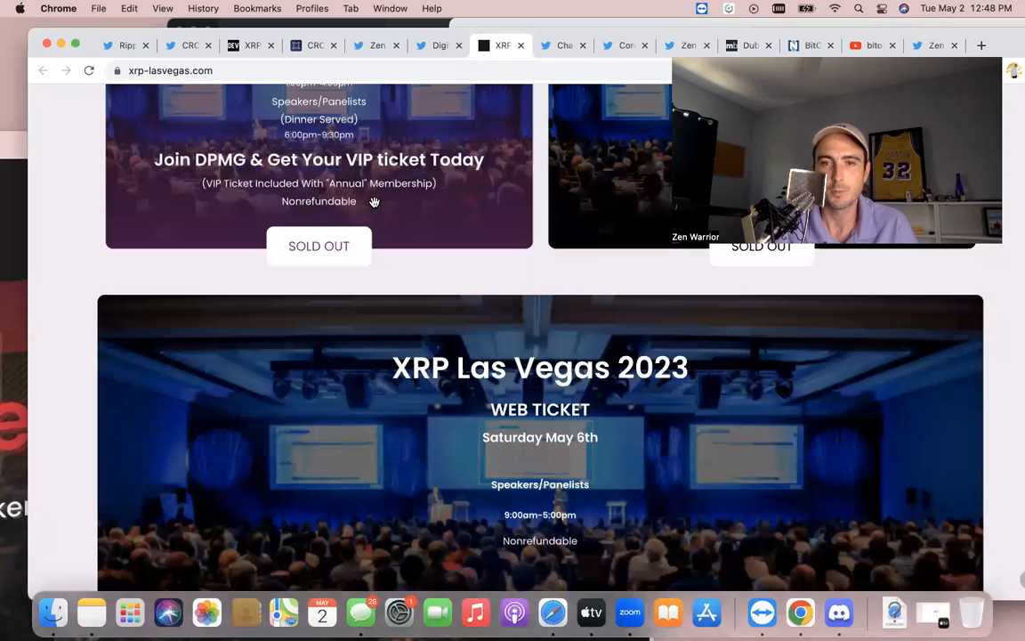
scroll(down, 3)
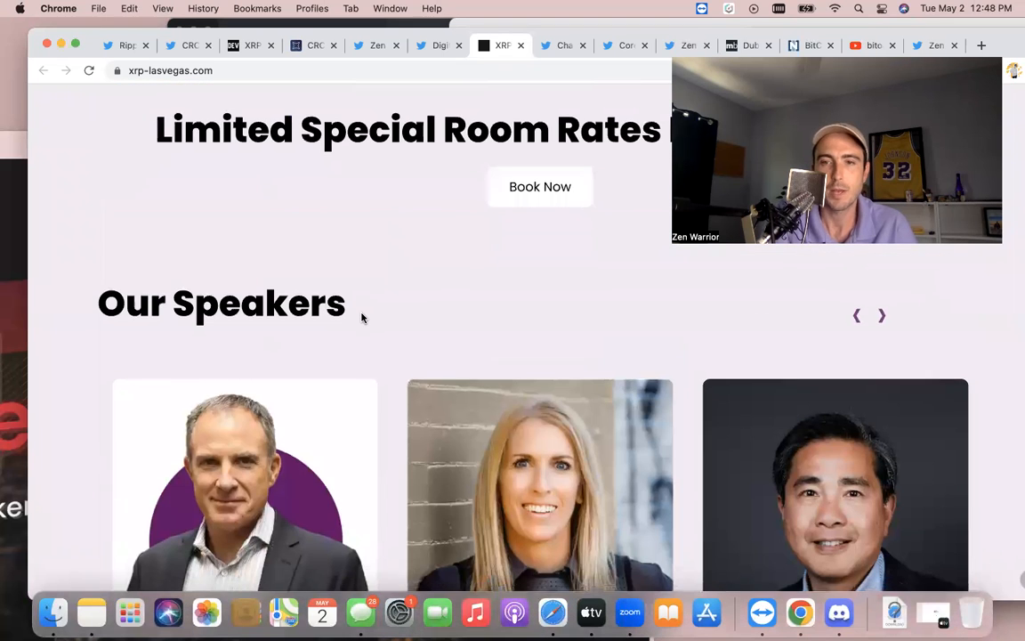
scroll(down, 3)
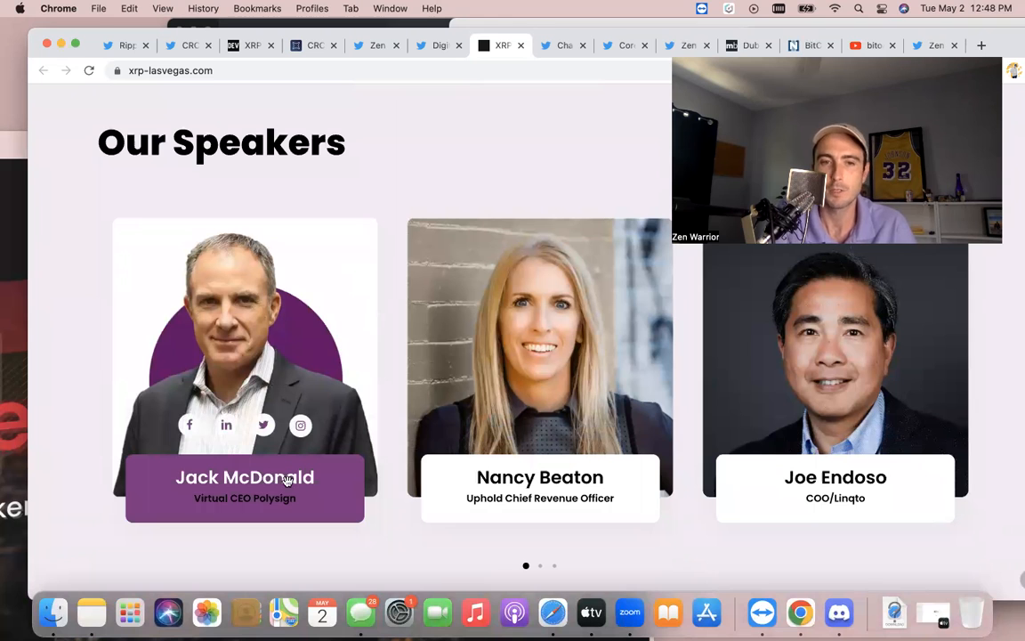
mouse_move(495, 445)
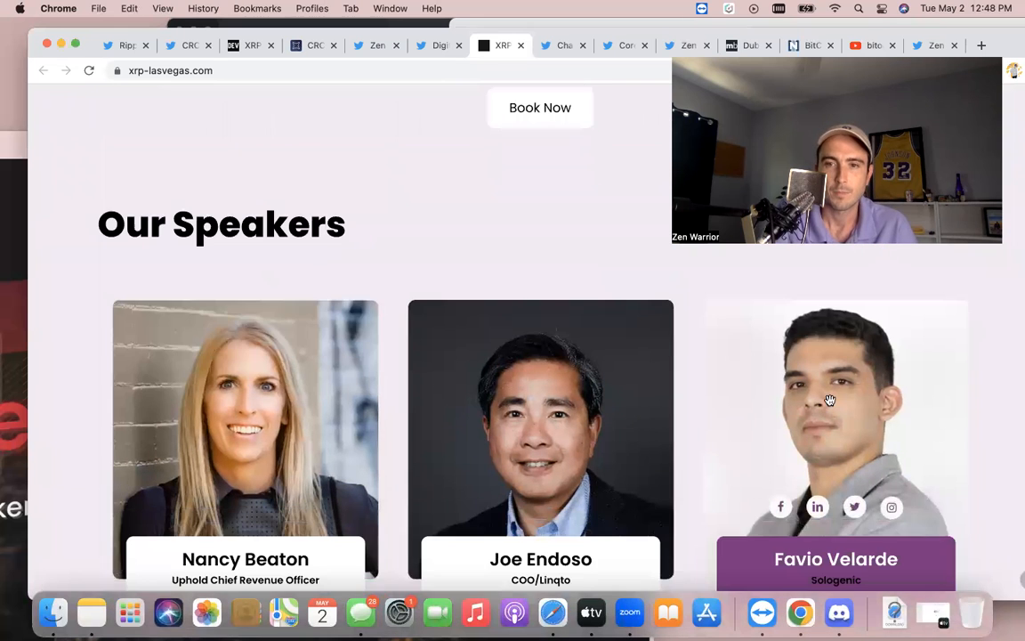
scroll(down, 3)
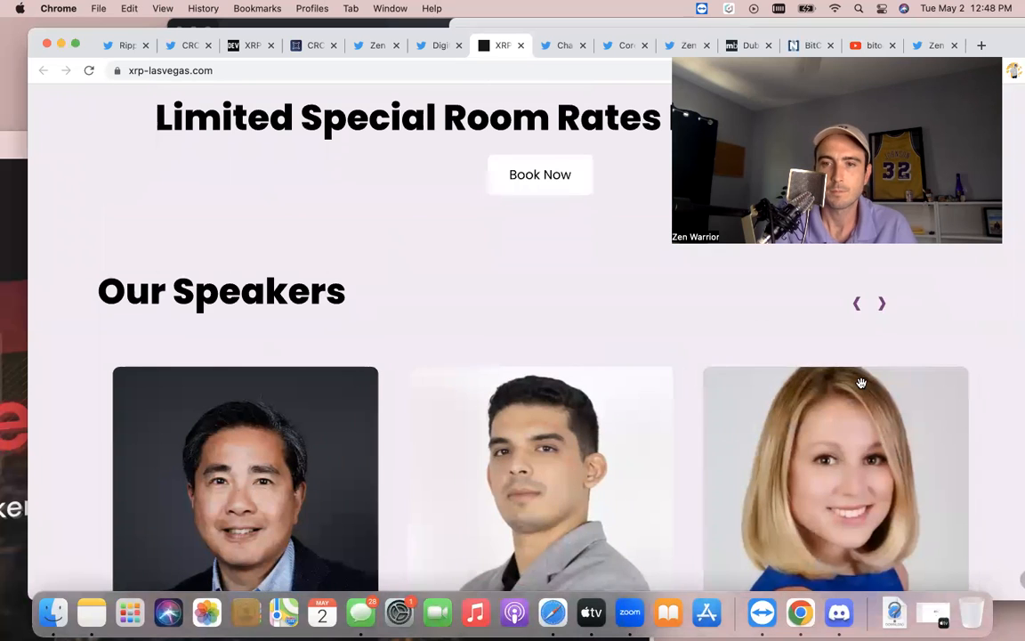
scroll(down, 3)
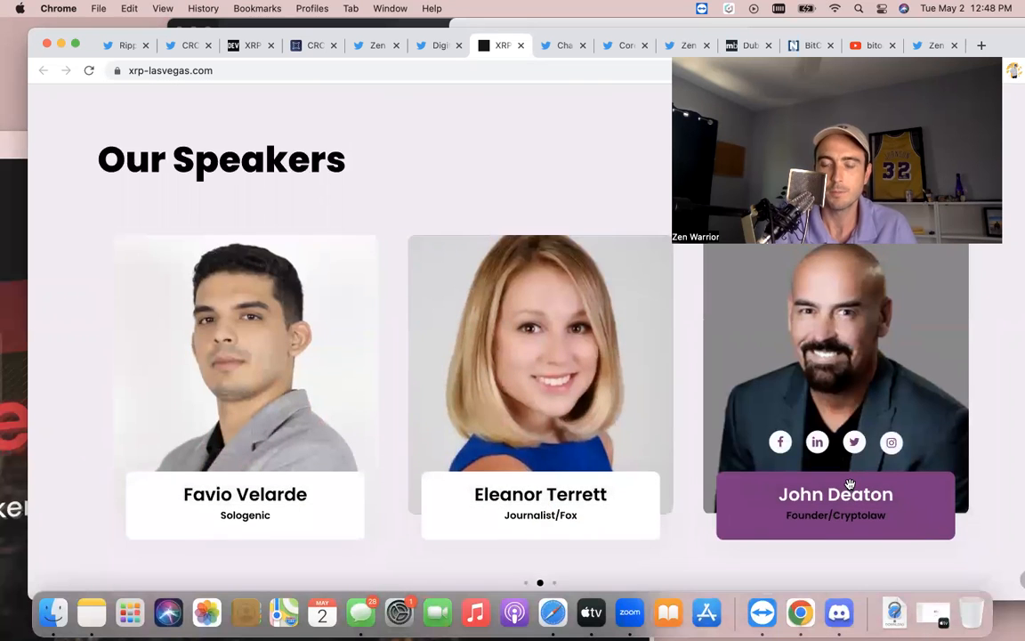
scroll(down, 3)
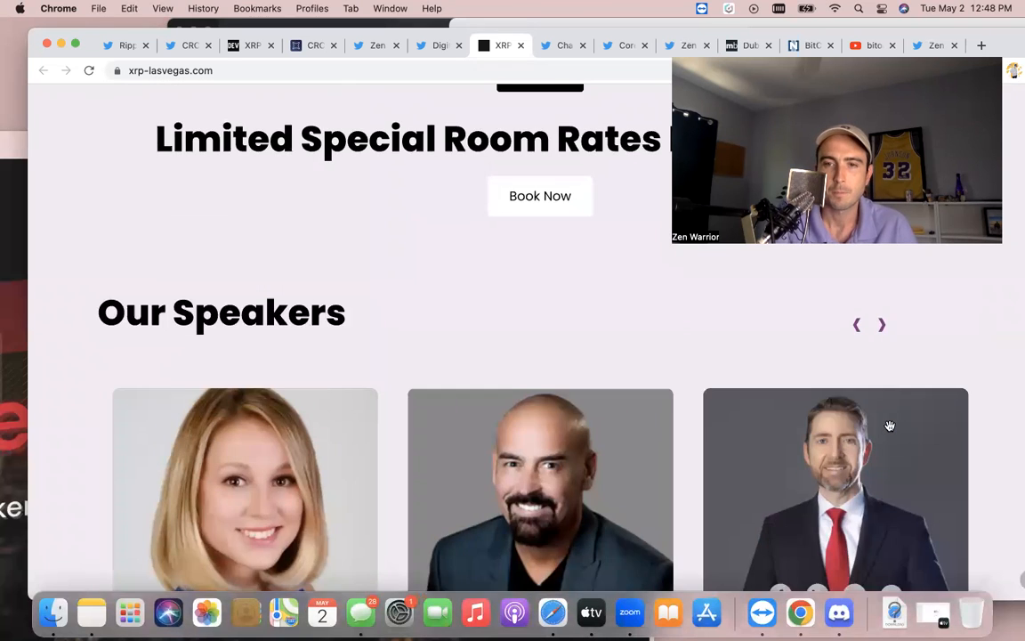
scroll(down, 3)
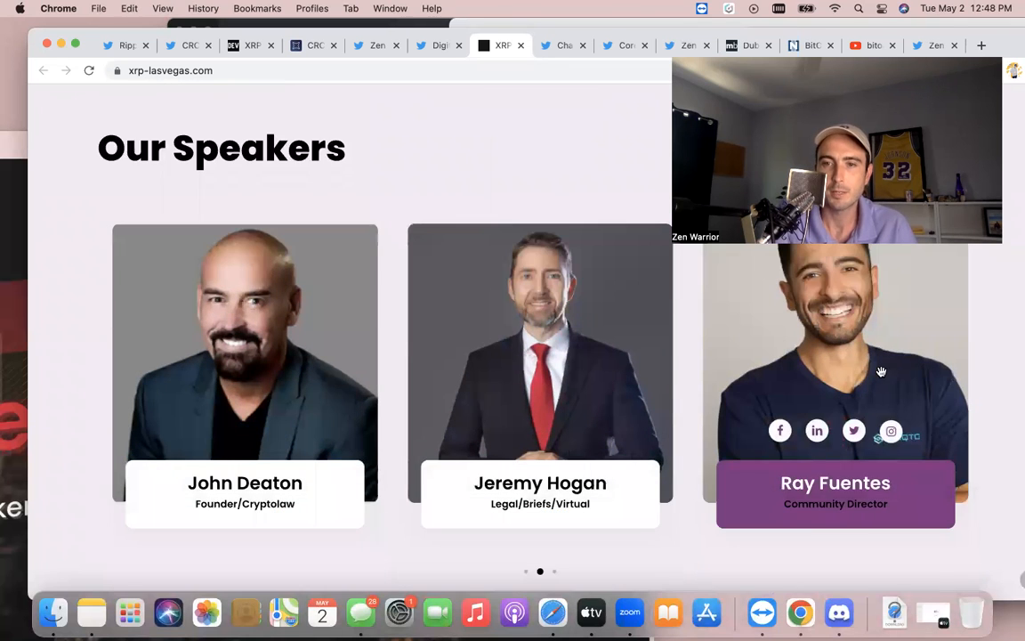
mouse_move(886, 461)
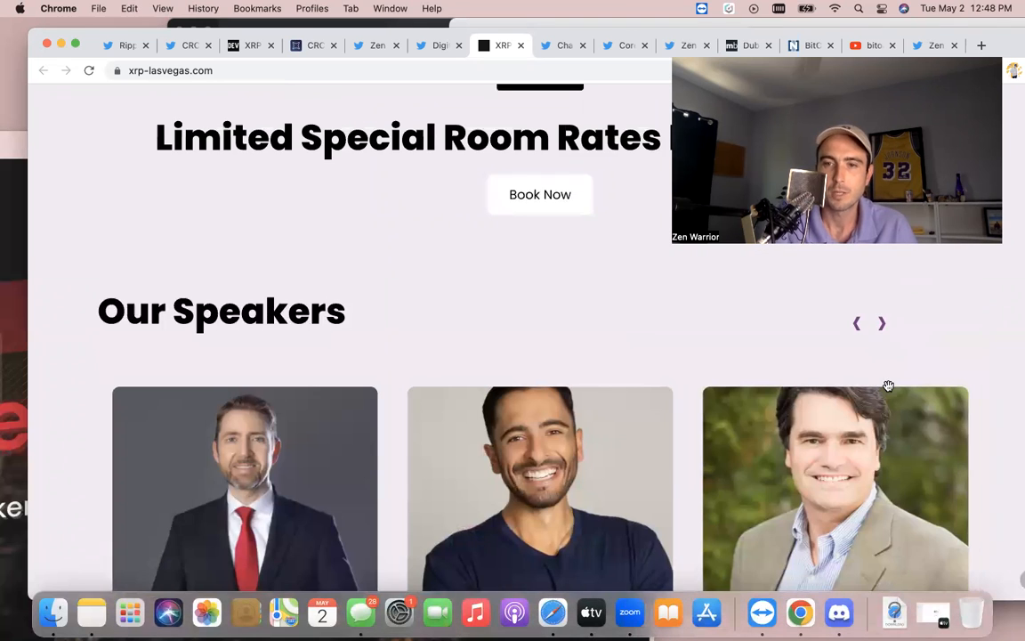
scroll(down, 3)
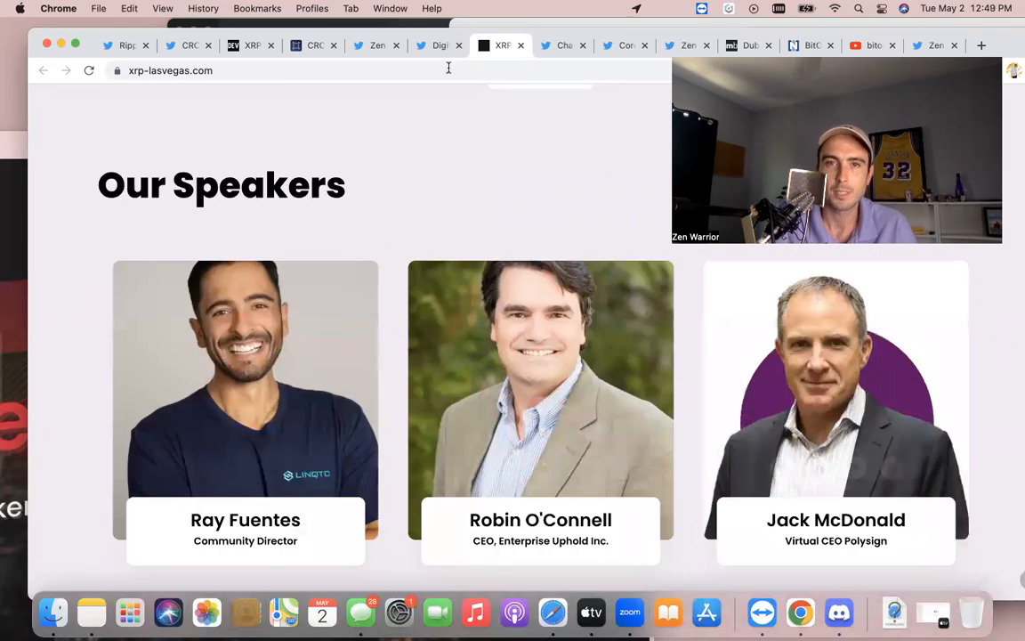
Step: Return to the tweet image announcing Sologenic's asset tokenization panel
click(377, 46)
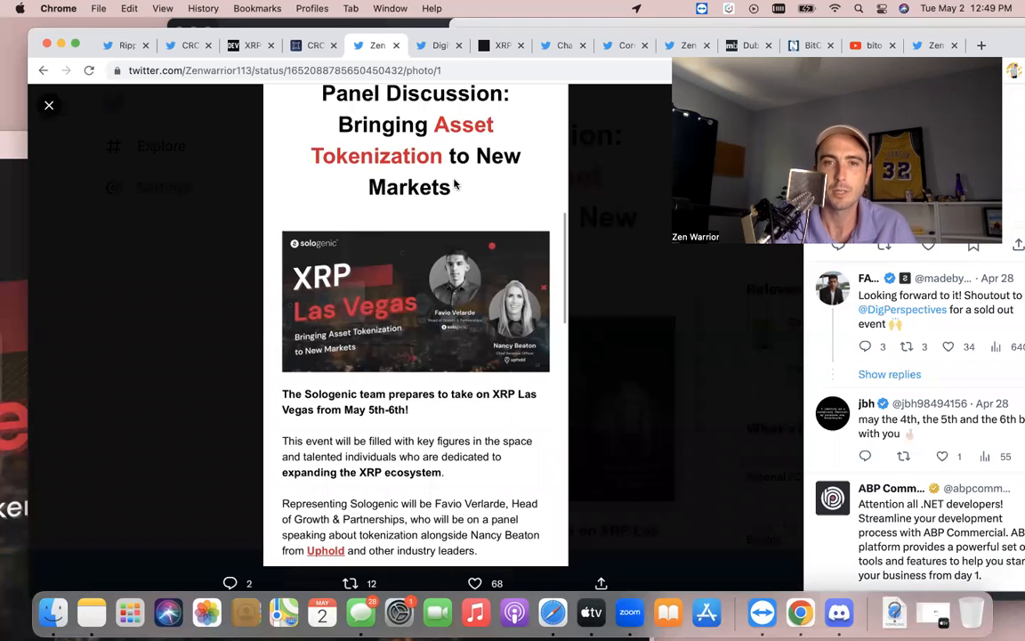
mouse_move(463, 318)
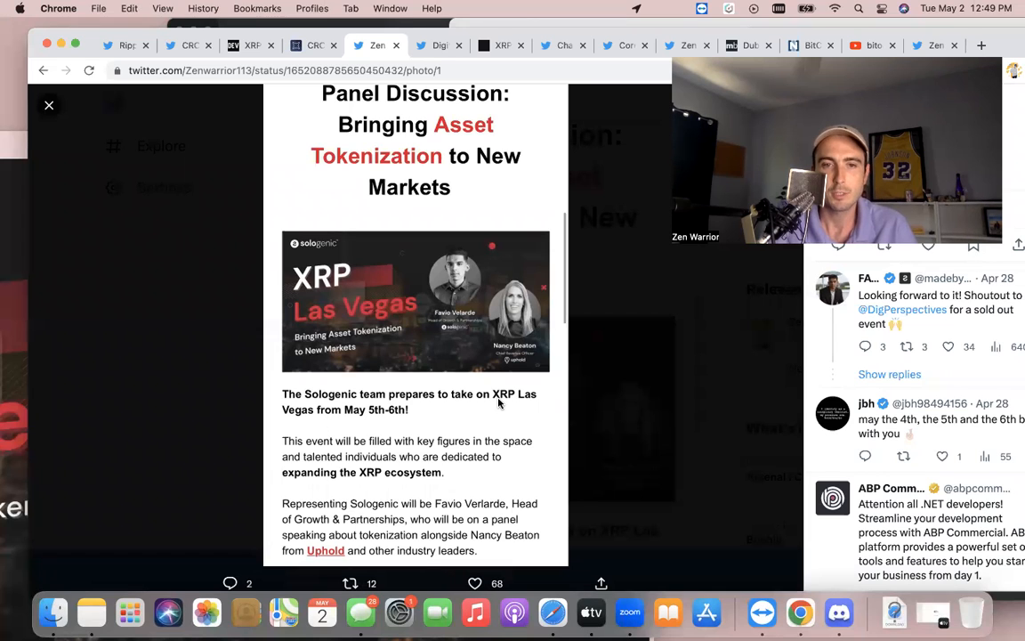
mouse_move(299, 472)
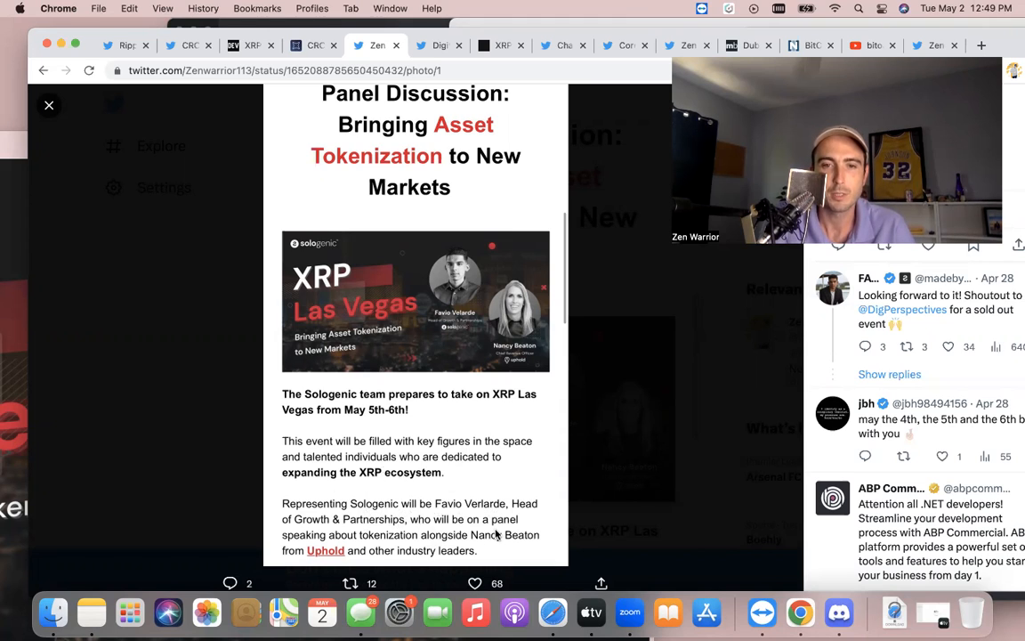
mouse_move(496, 541)
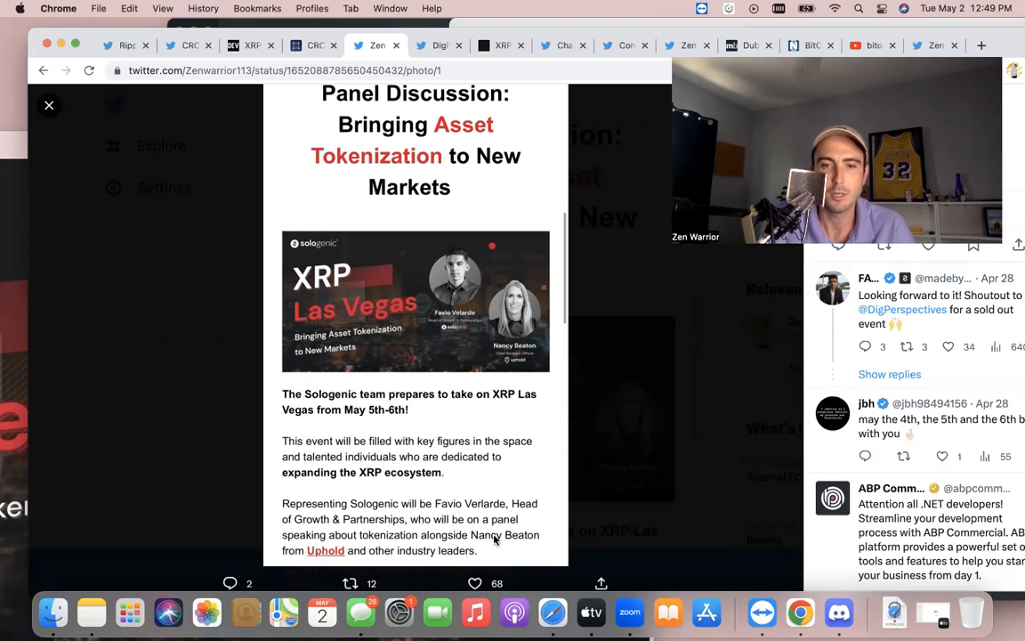
mouse_move(388, 559)
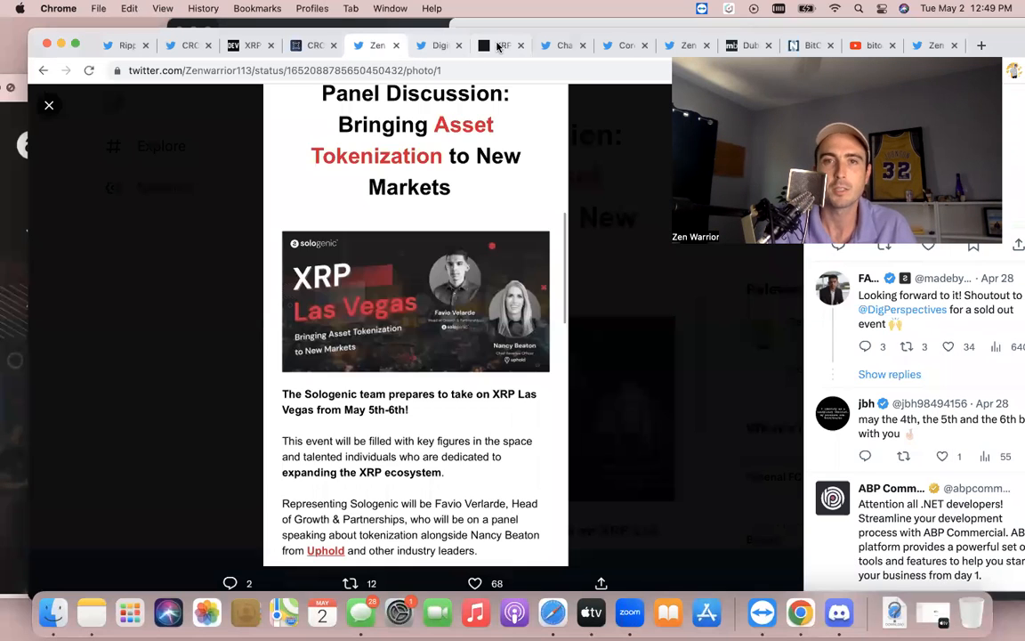
Step: Bring up Changelly's tweet announcing the $SOLO listing
click(561, 46)
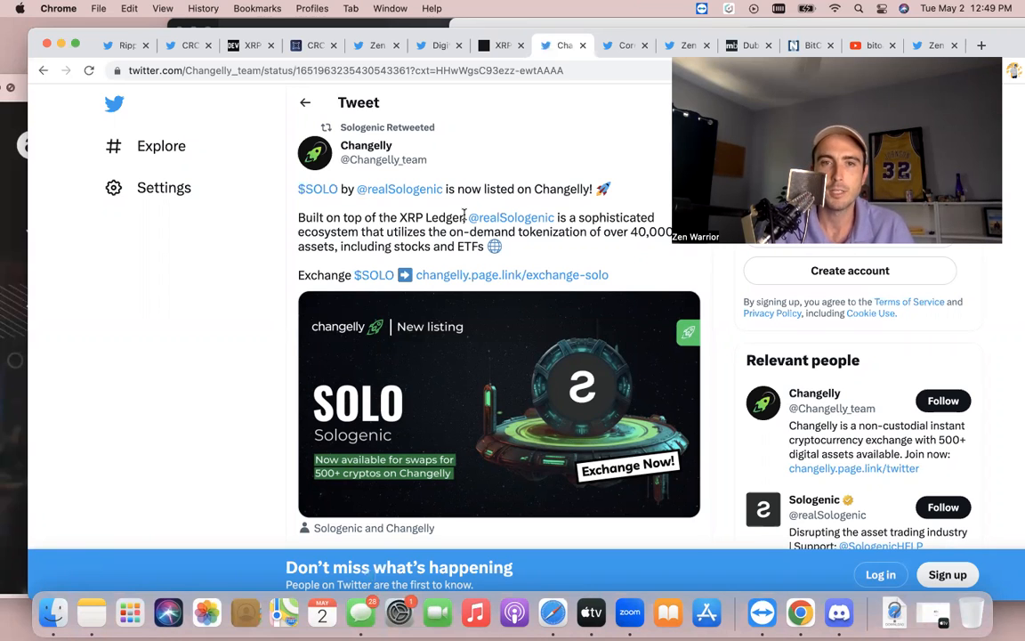
mouse_move(367, 146)
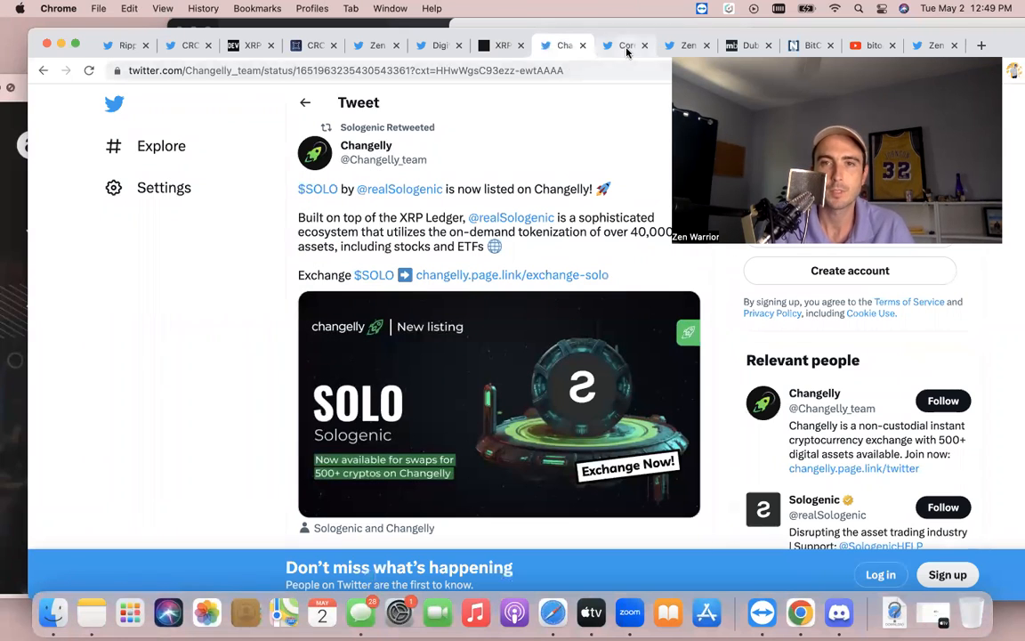
Step: Read Coreum's workshop tweet, then bring up the tweet about BitOasis receiving VARA's MVP licence
click(627, 46)
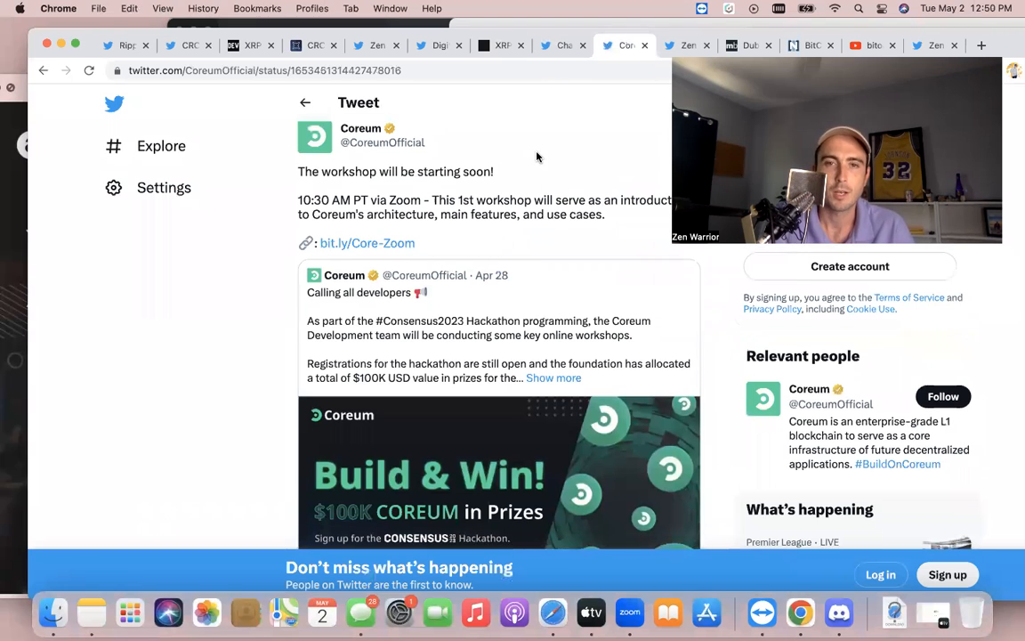
scroll(down, 3)
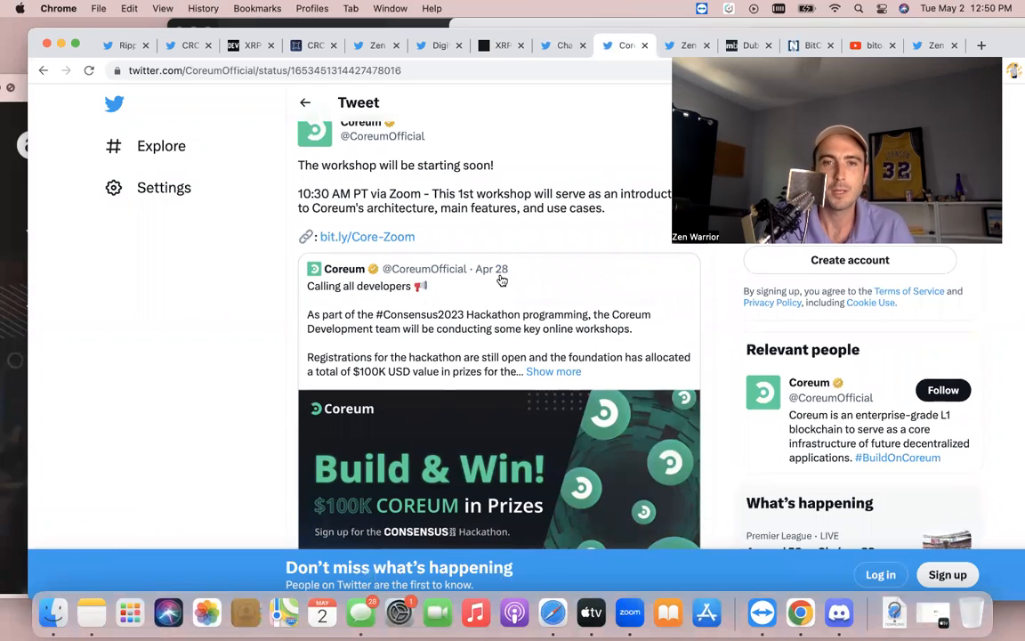
scroll(down, 3)
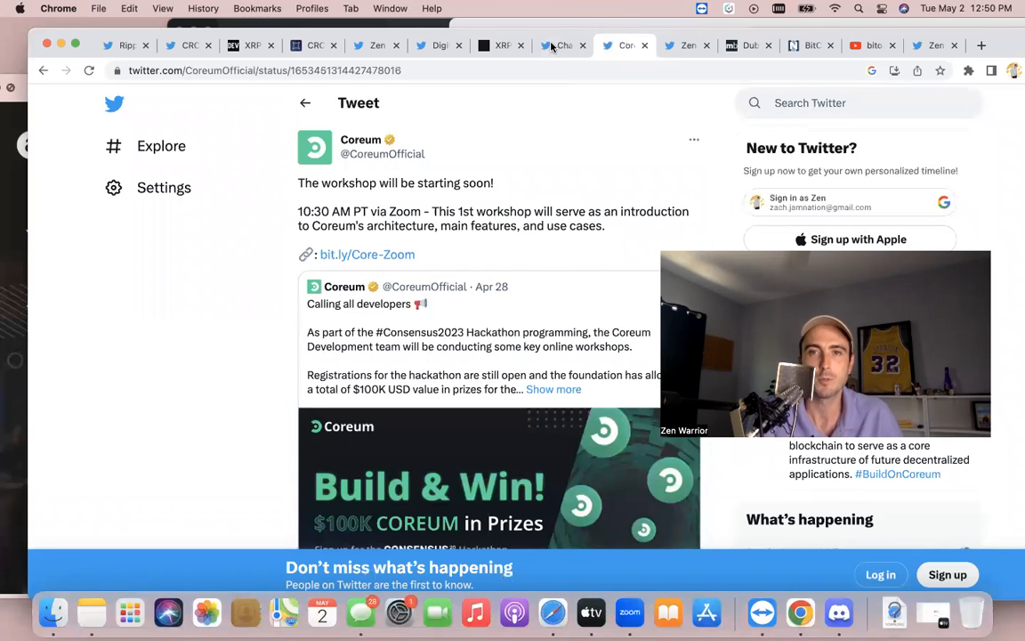
click(686, 46)
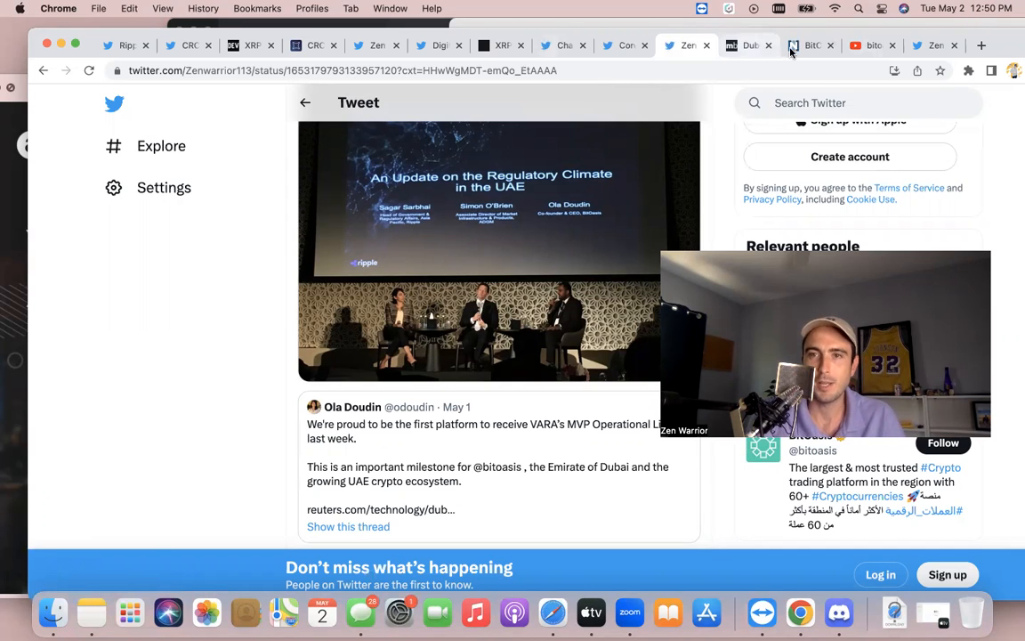
Step: Bring up The National's BitOasis broker-dealer licence article, dismiss the notification offer, and read its opening
click(812, 47)
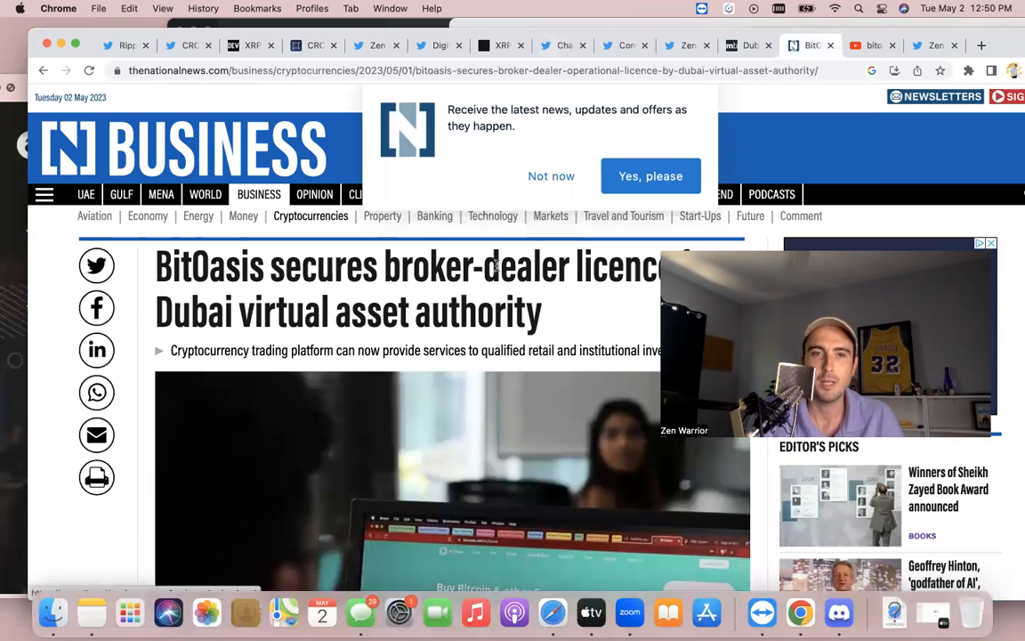
click(552, 176)
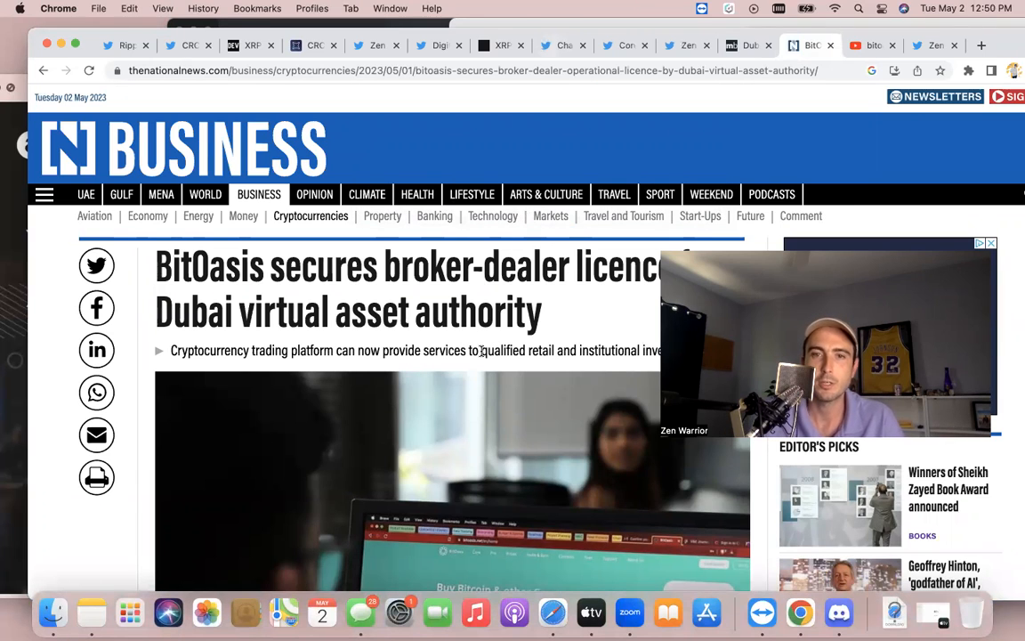
scroll(down, 3)
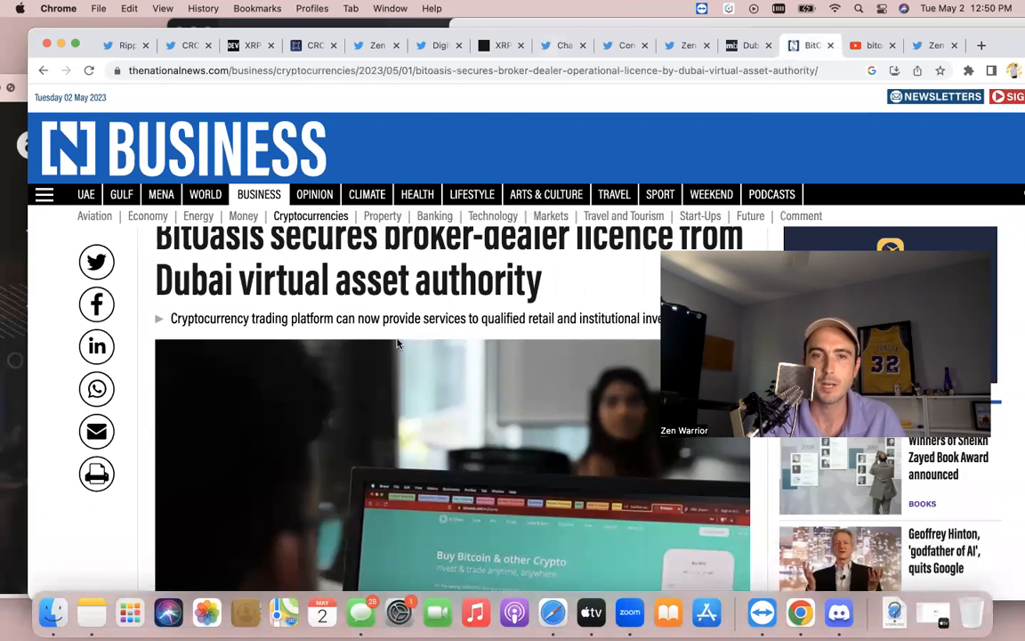
scroll(down, 3)
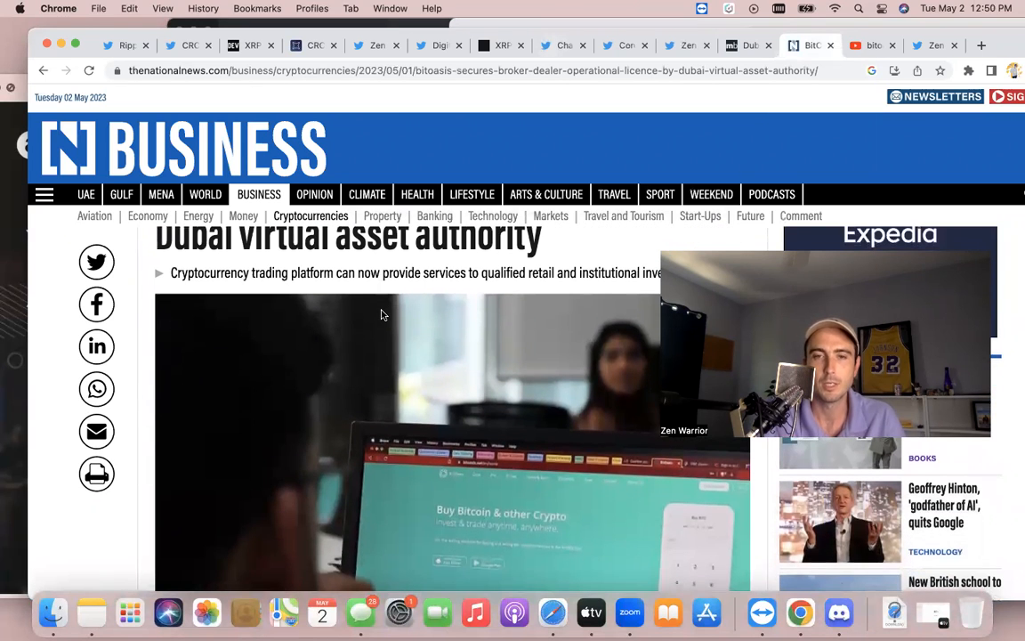
scroll(down, 3)
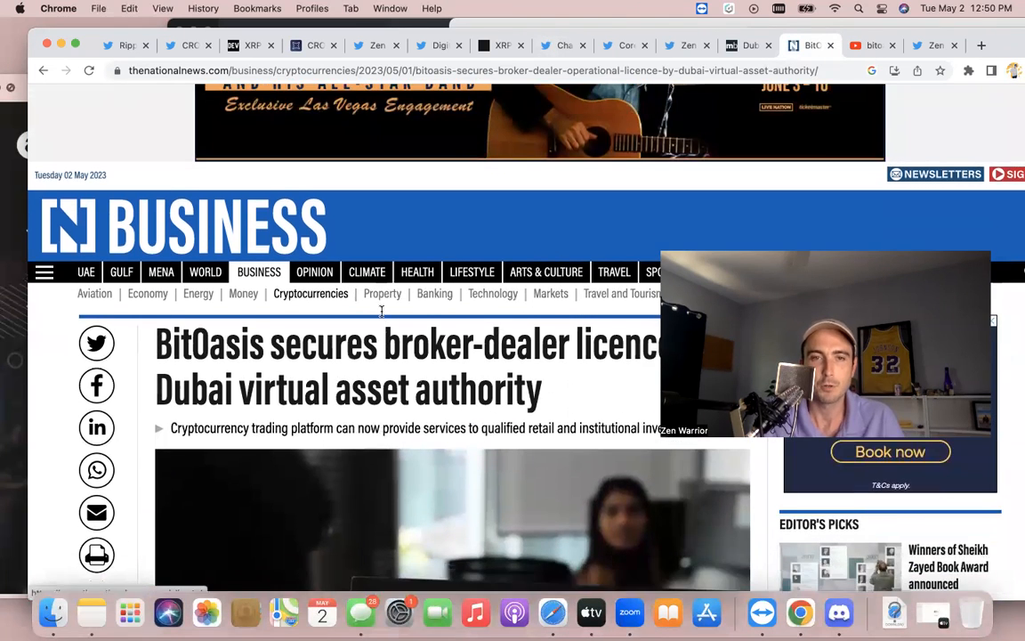
scroll(down, 3)
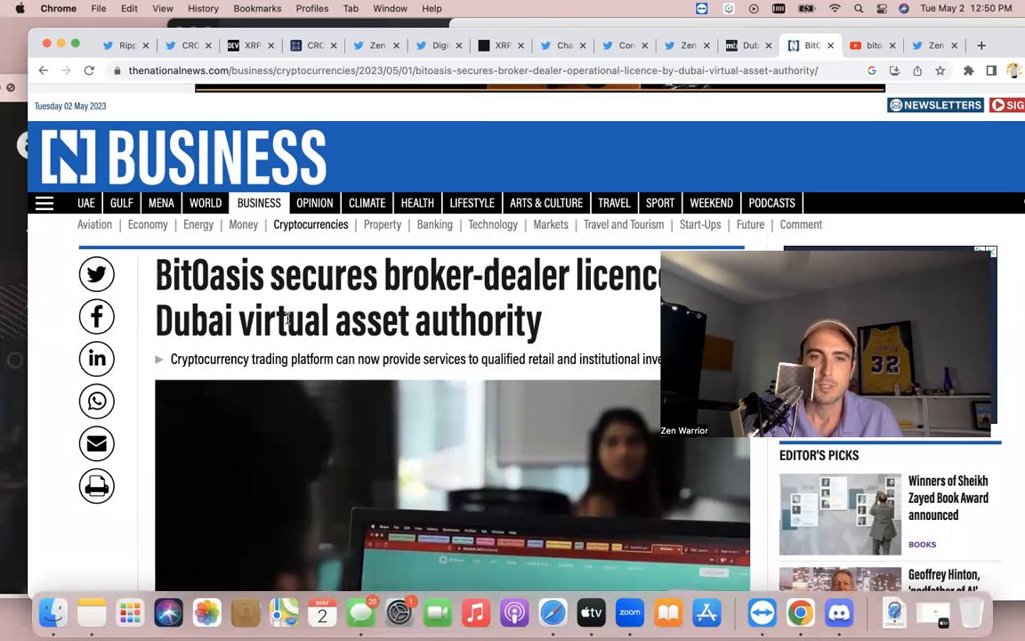
scroll(down, 3)
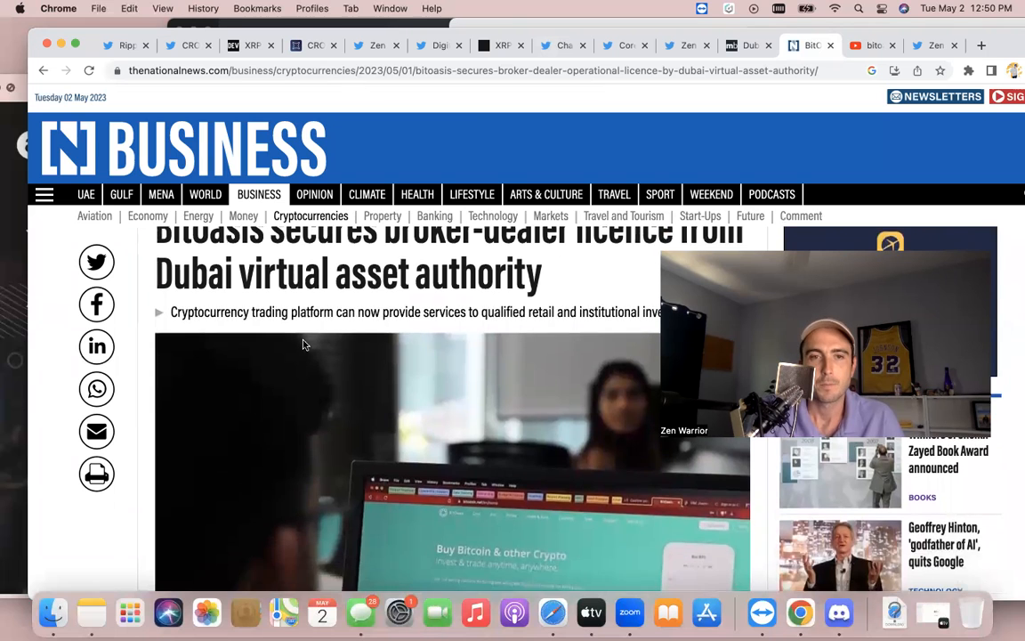
scroll(down, 3)
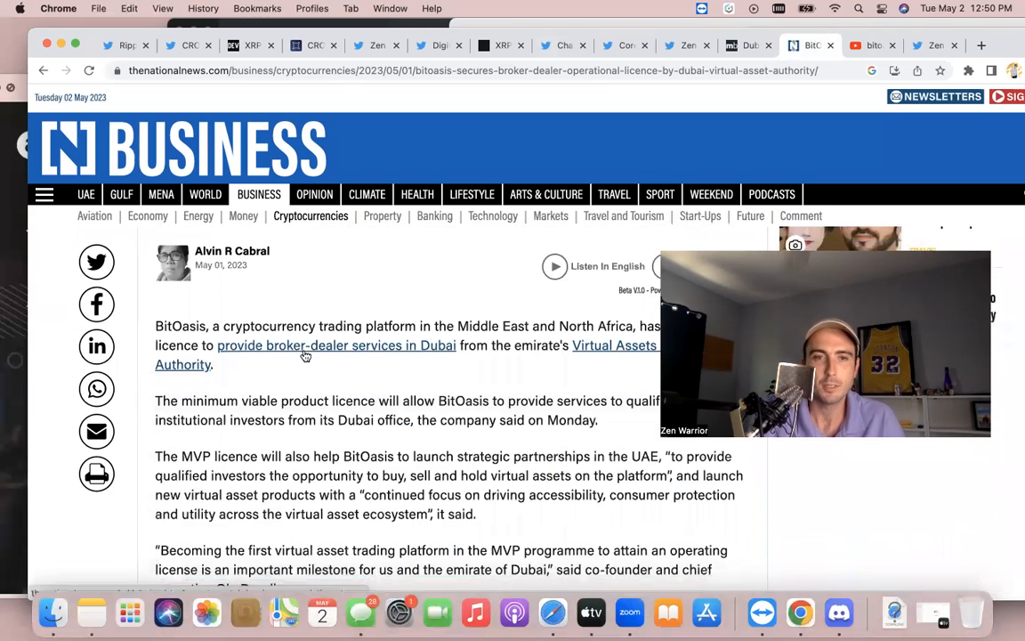
scroll(down, 3)
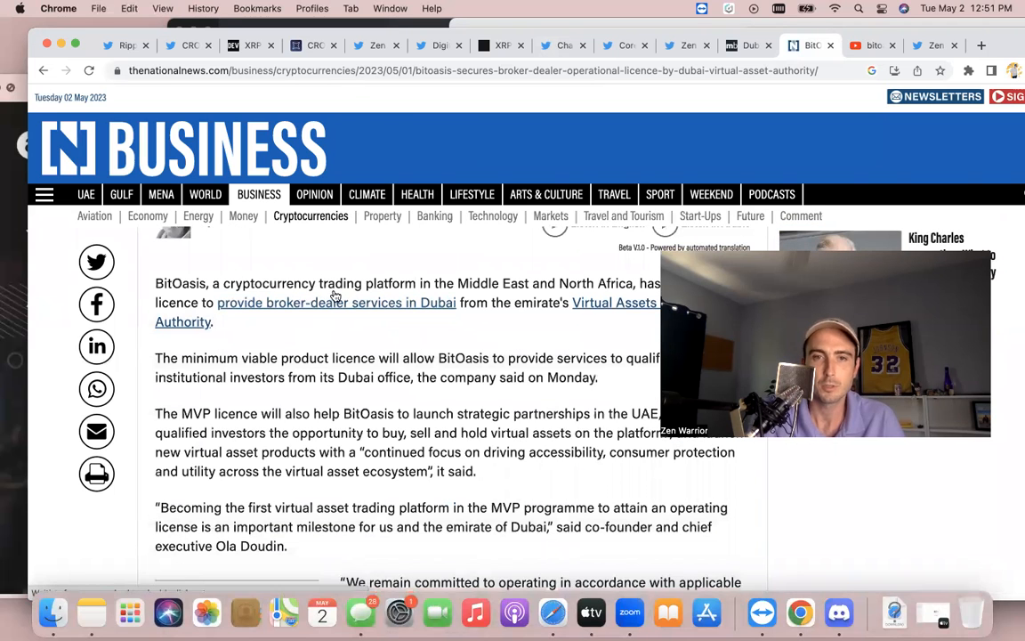
scroll(down, 3)
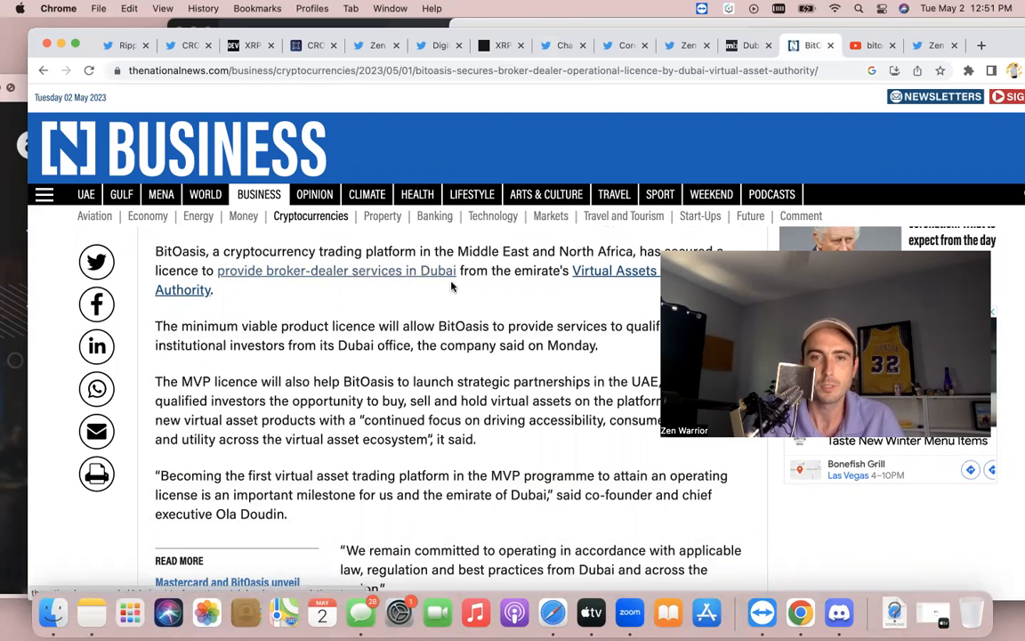
Step: Read the rest of the article's MVP licence details from Dubai's virtual asset authority
scroll(down, 3)
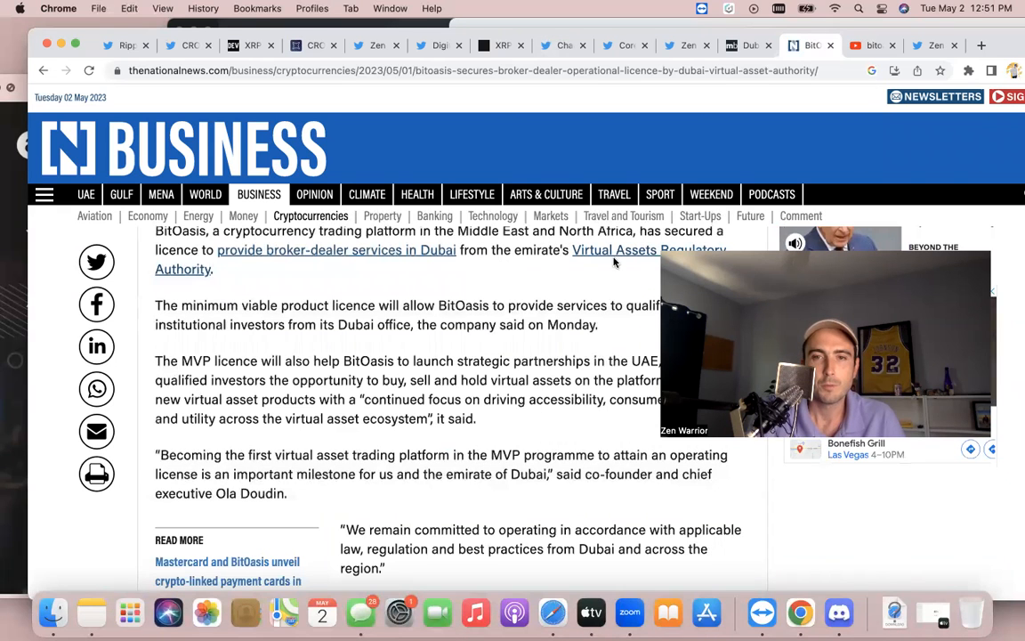
mouse_move(203, 298)
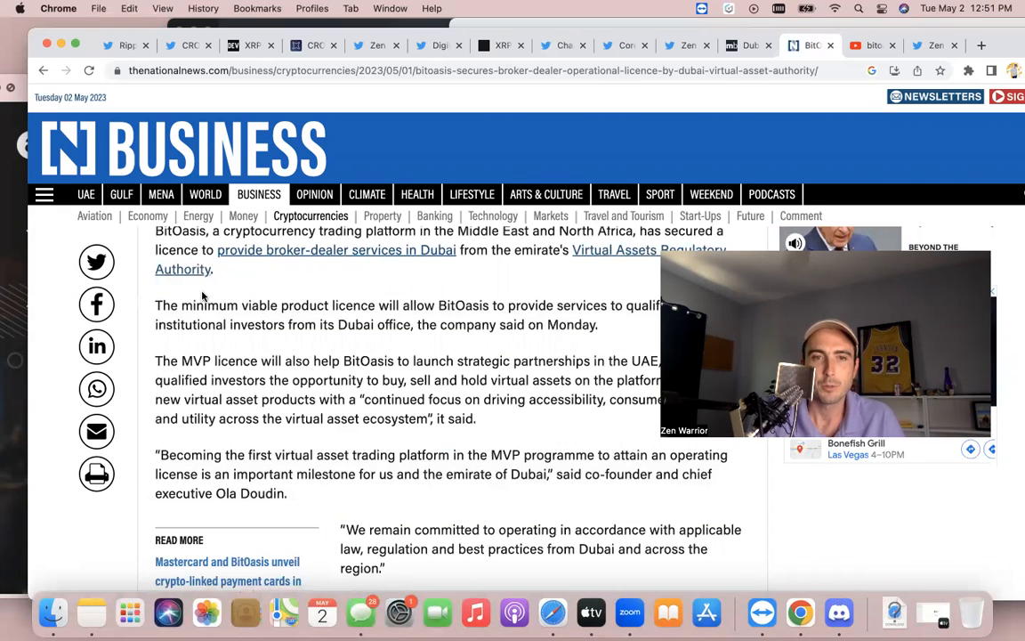
scroll(down, 3)
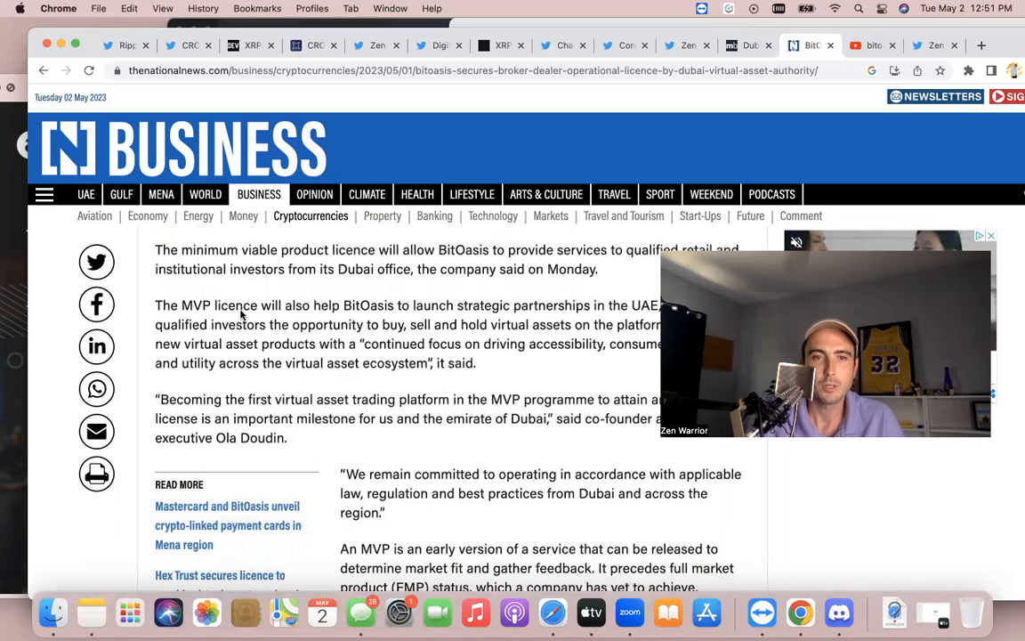
scroll(down, 3)
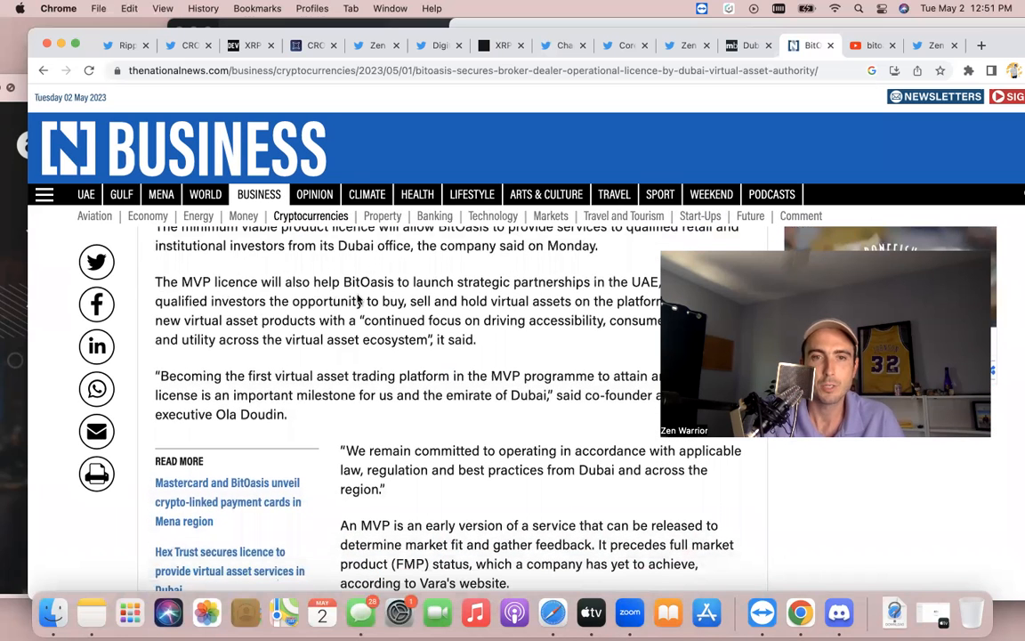
scroll(down, 3)
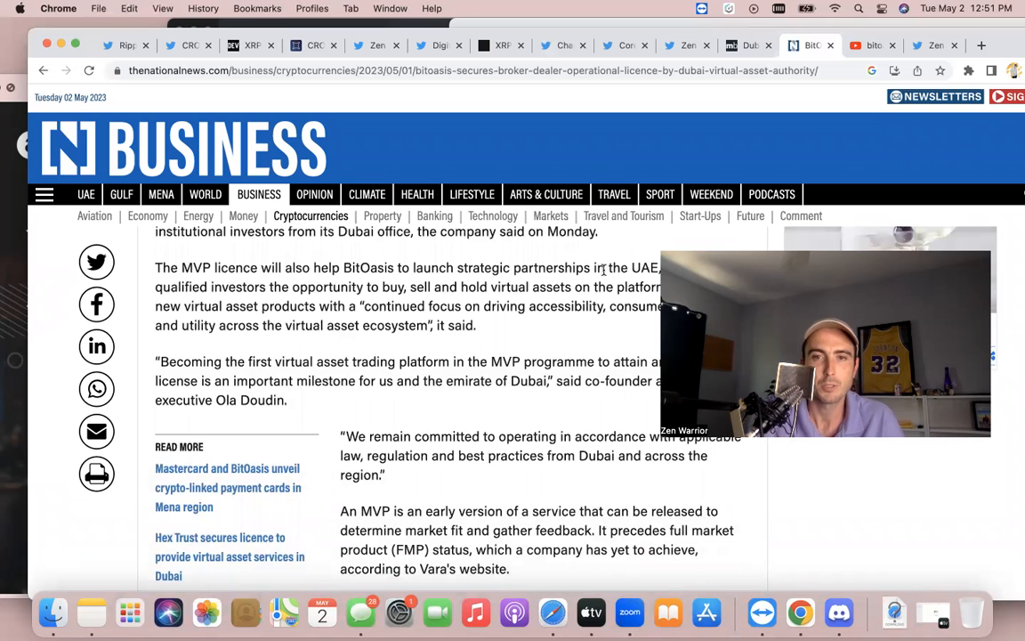
scroll(down, 3)
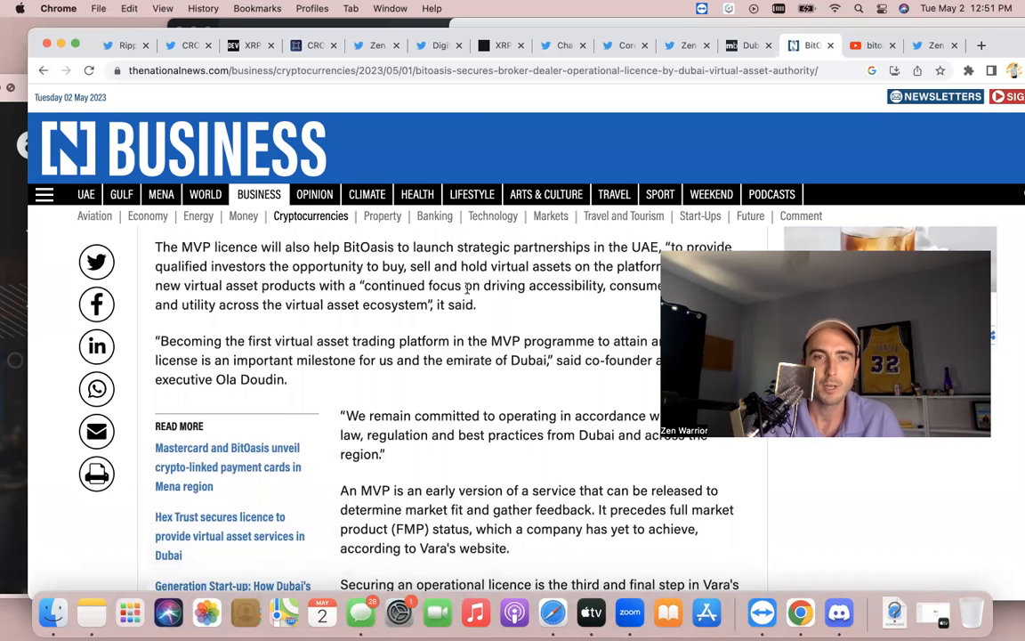
scroll(down, 3)
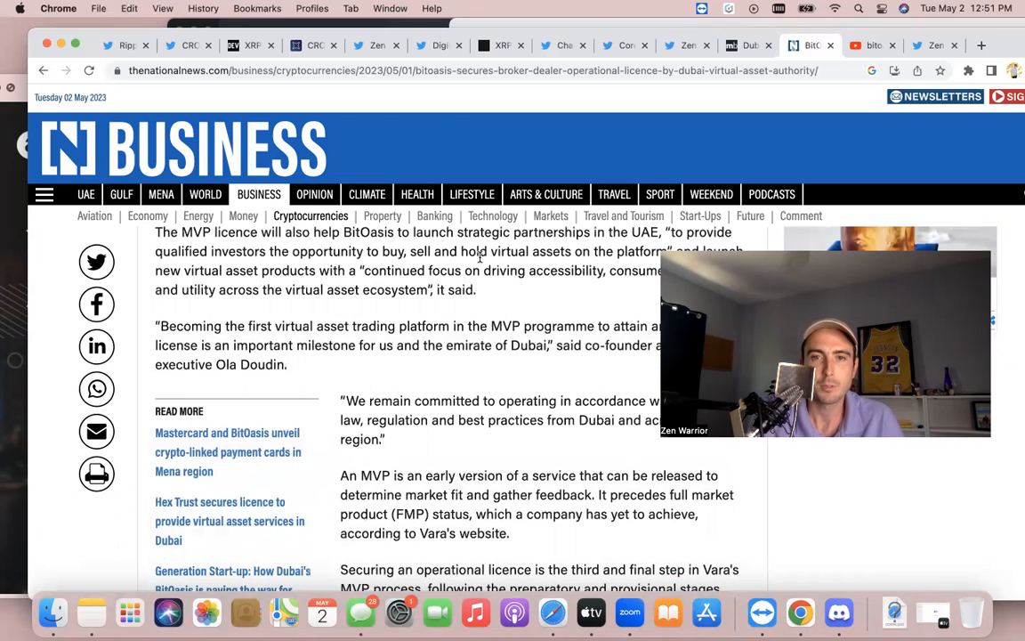
scroll(down, 3)
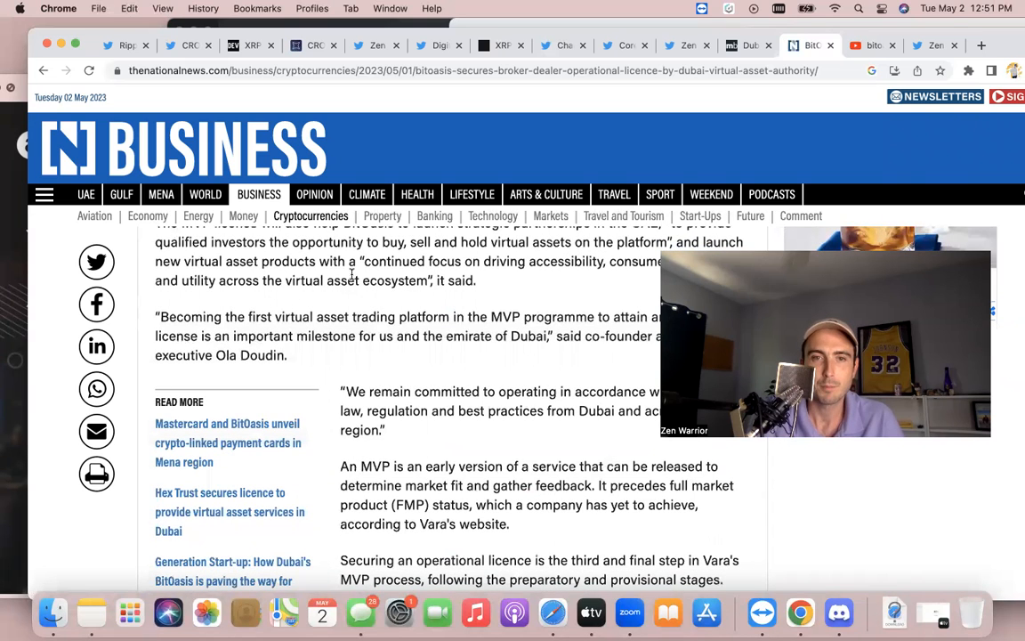
scroll(down, 3)
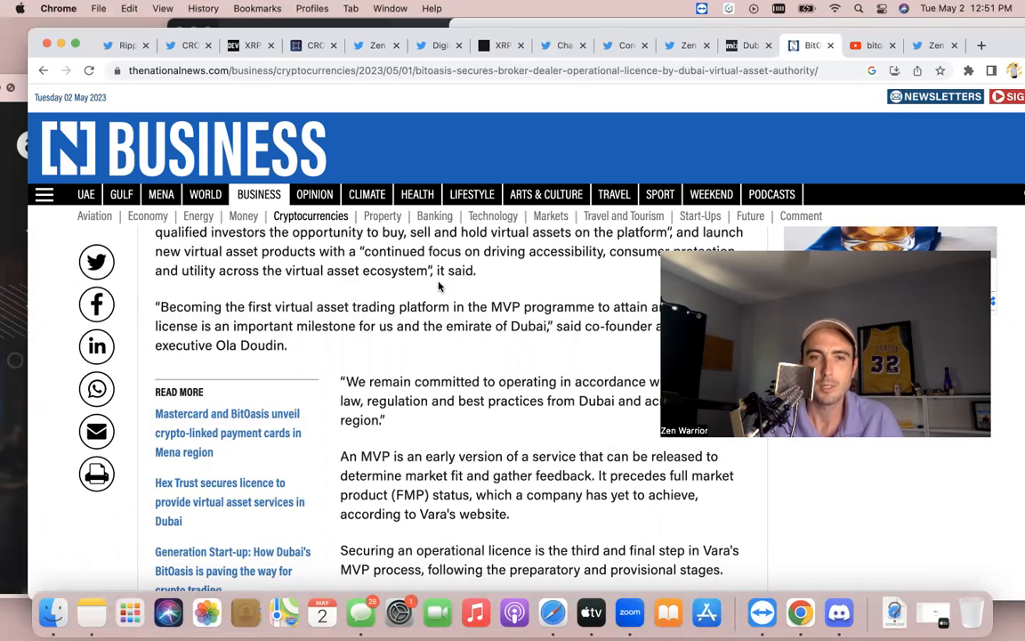
scroll(down, 3)
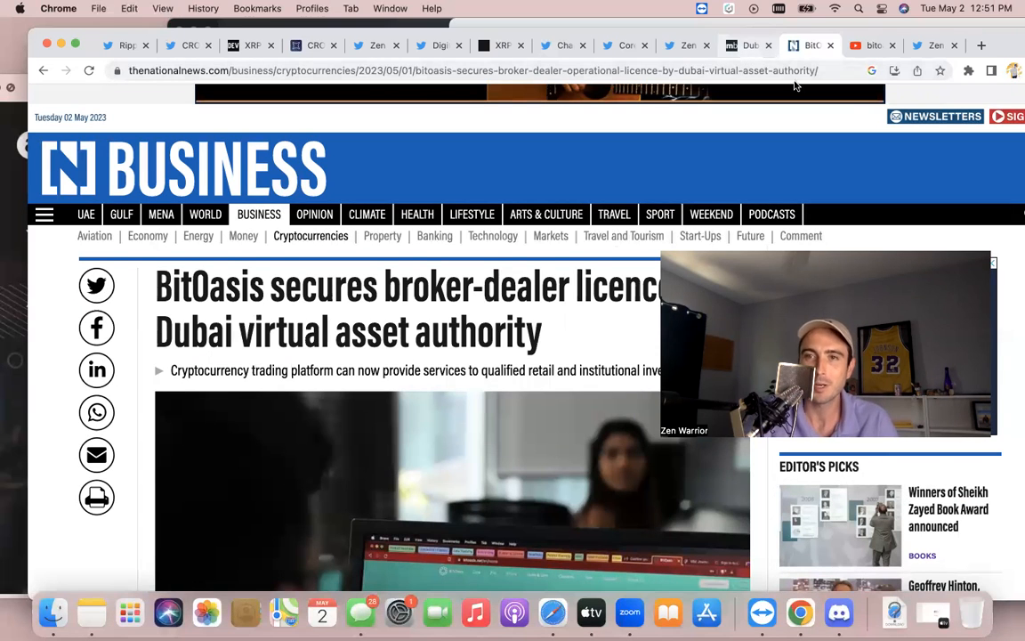
Step: Bring up the YouTube search results for 'bitoasis ripple' and look down the video list
click(858, 46)
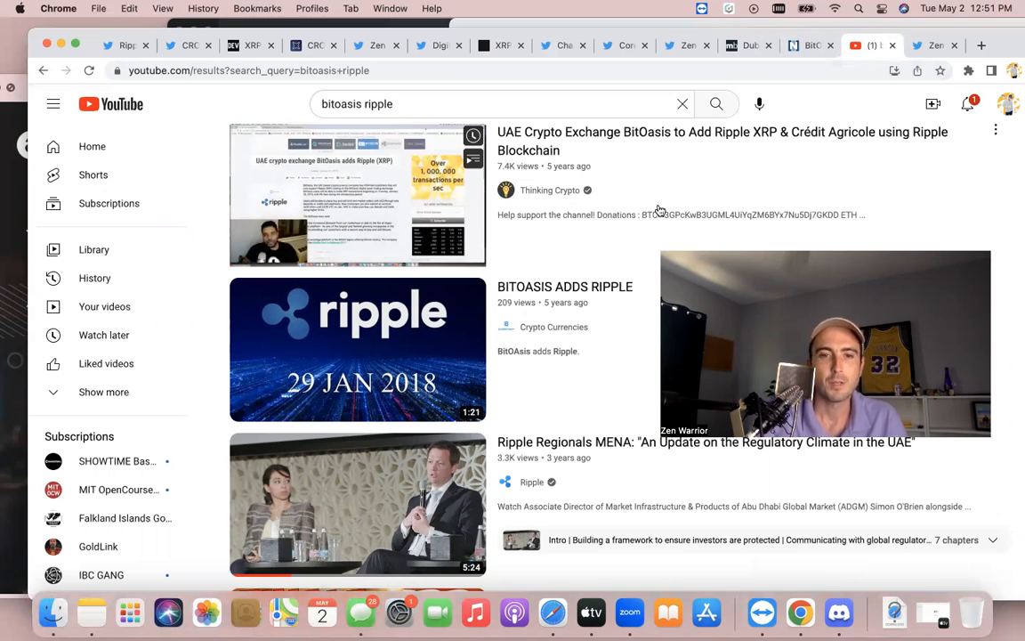
scroll(down, 3)
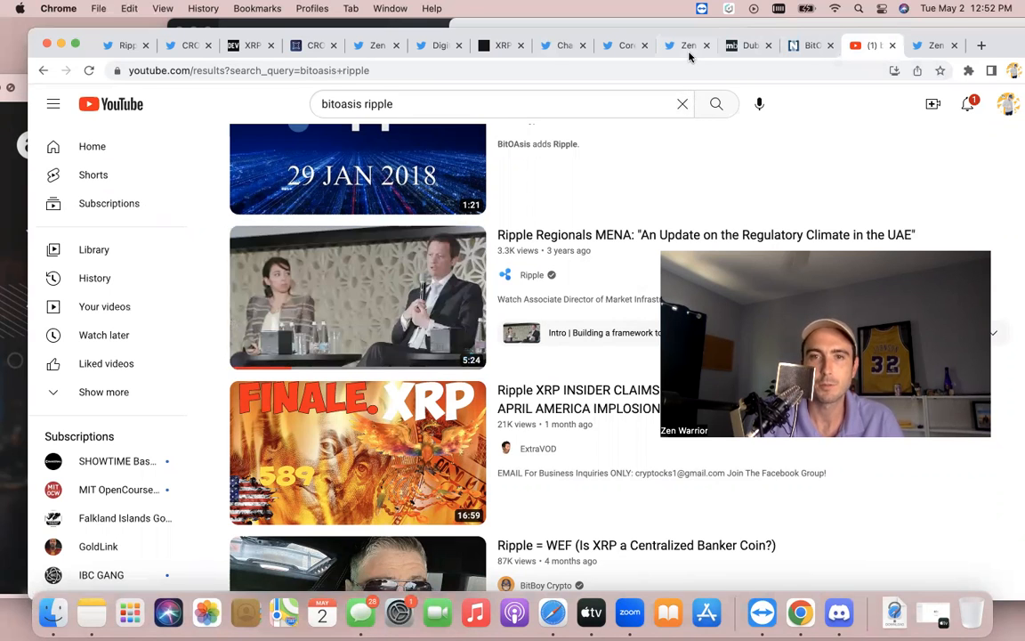
Step: From the panel-photo tweet, open Ola Doudin's thread about BitOasis receiving VARA's MVP Operational License
click(684, 47)
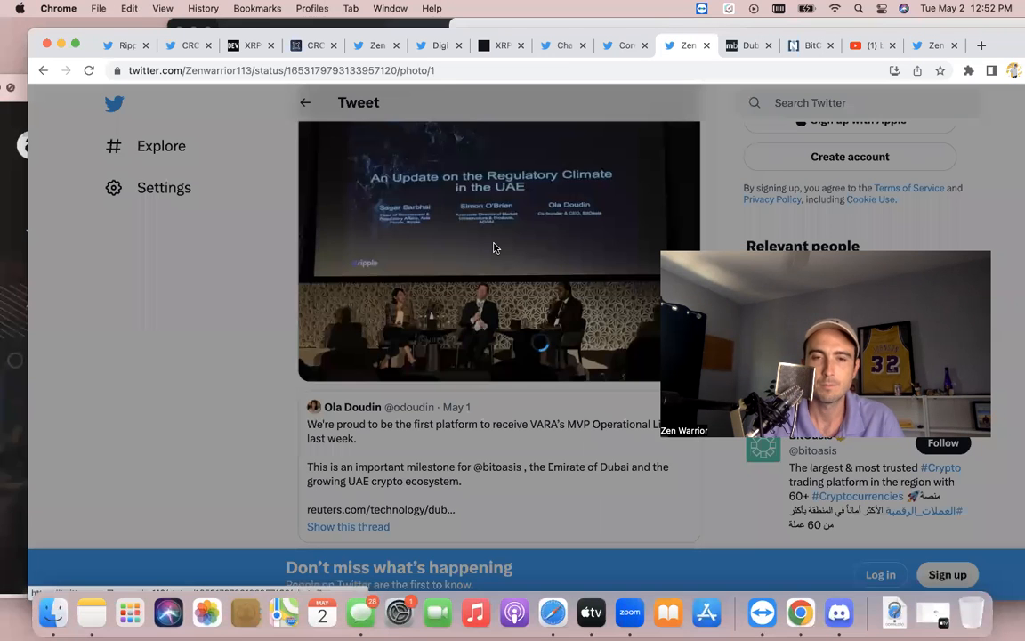
click(495, 248)
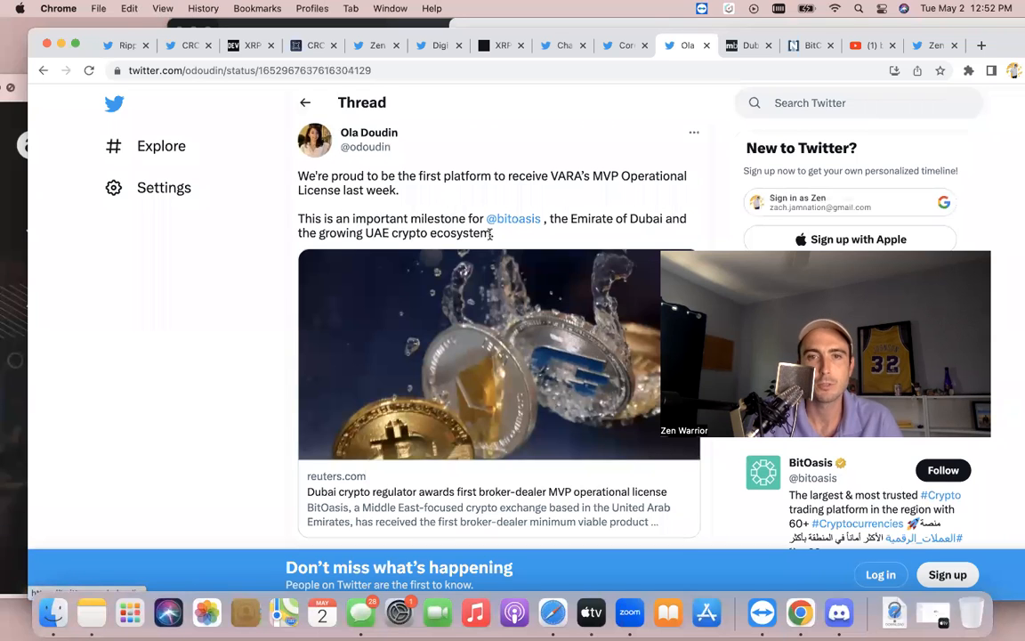
mouse_move(537, 235)
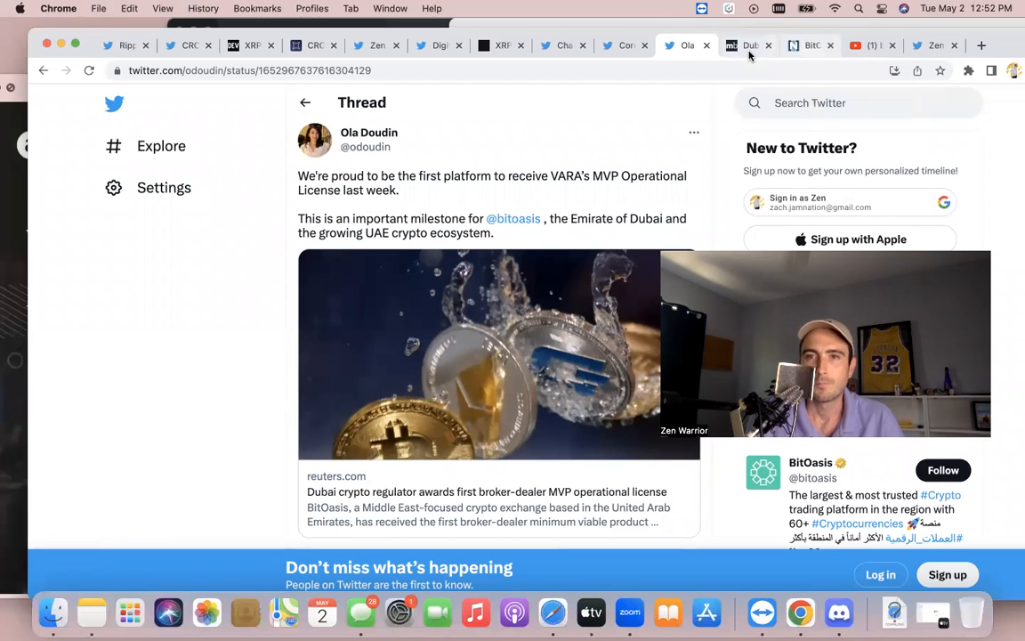
Step: View the Menabytes BitOasis-Ripple article, then the tweet on regulatory framework timelines
click(750, 46)
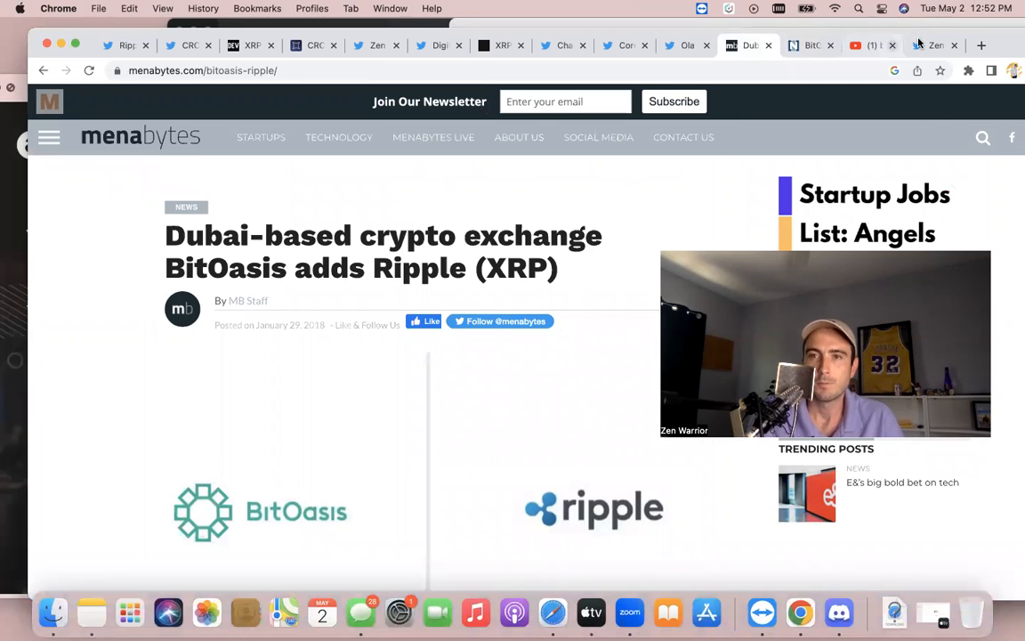
click(930, 47)
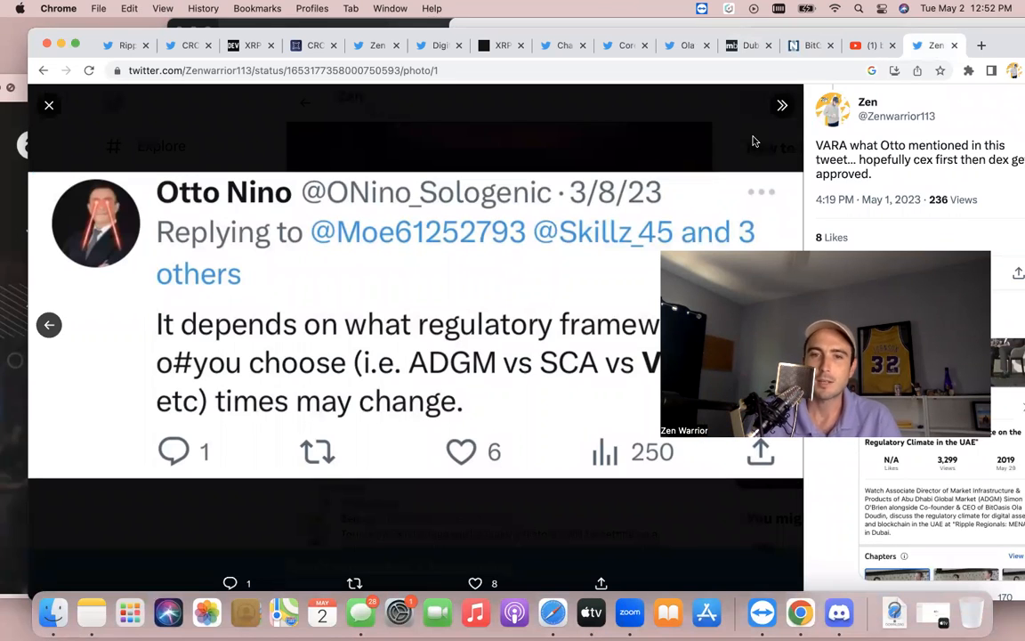
mouse_move(864, 121)
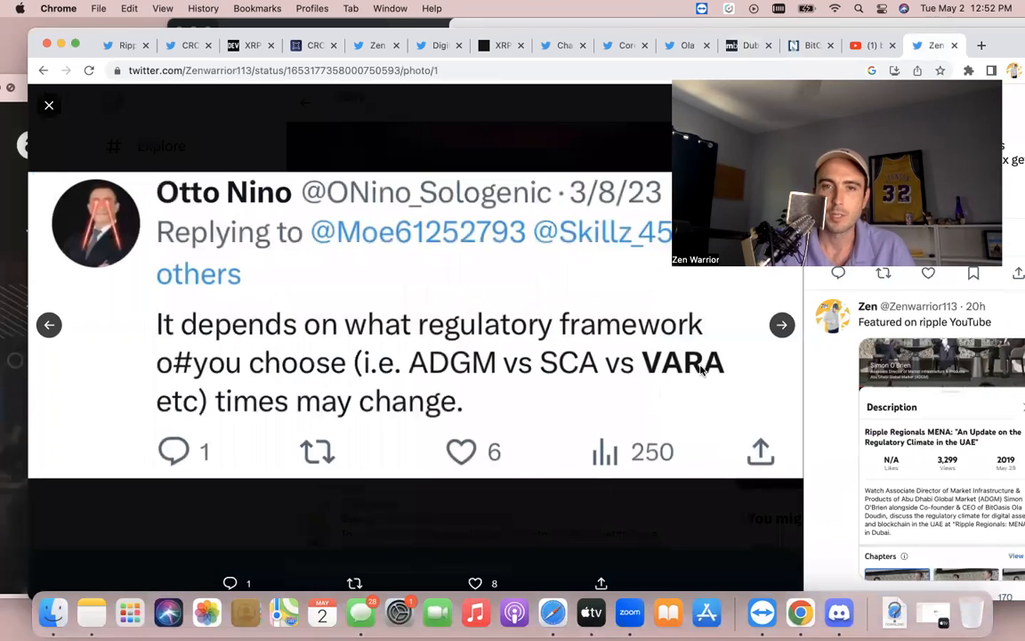
mouse_move(619, 197)
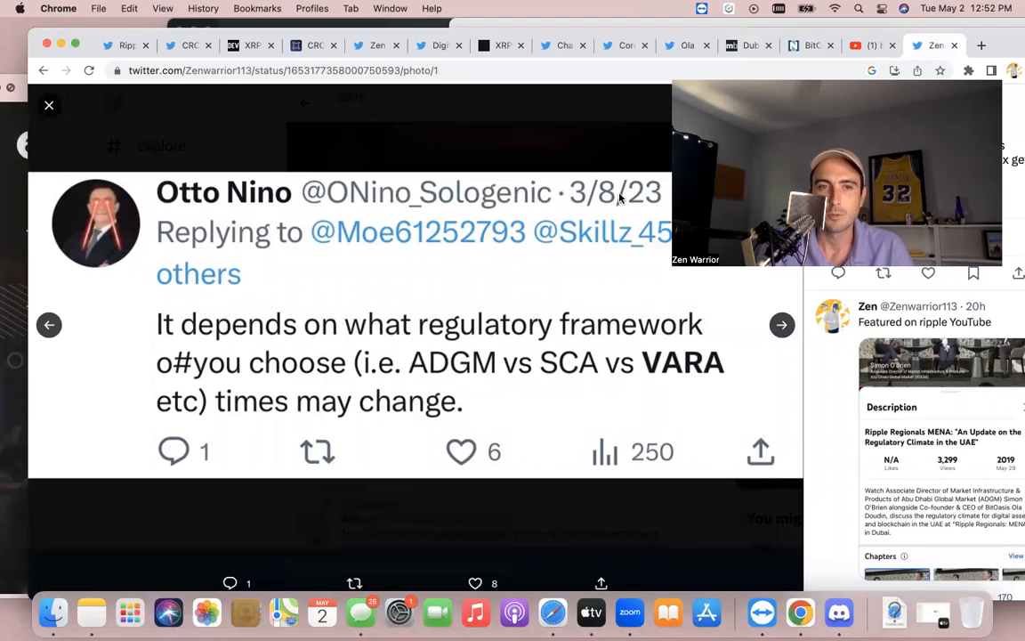
click(49, 105)
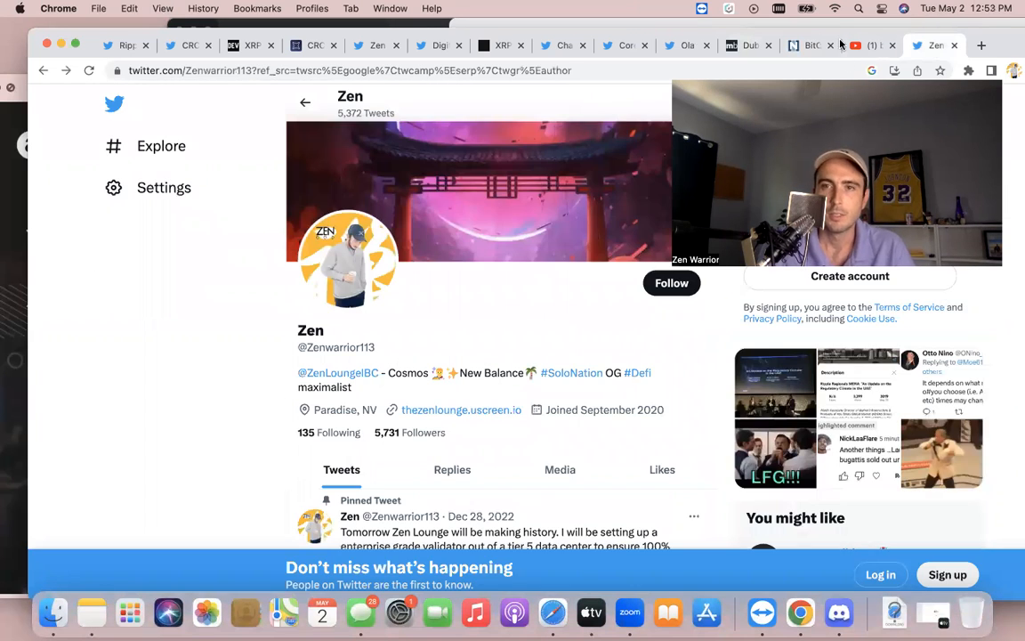
click(804, 46)
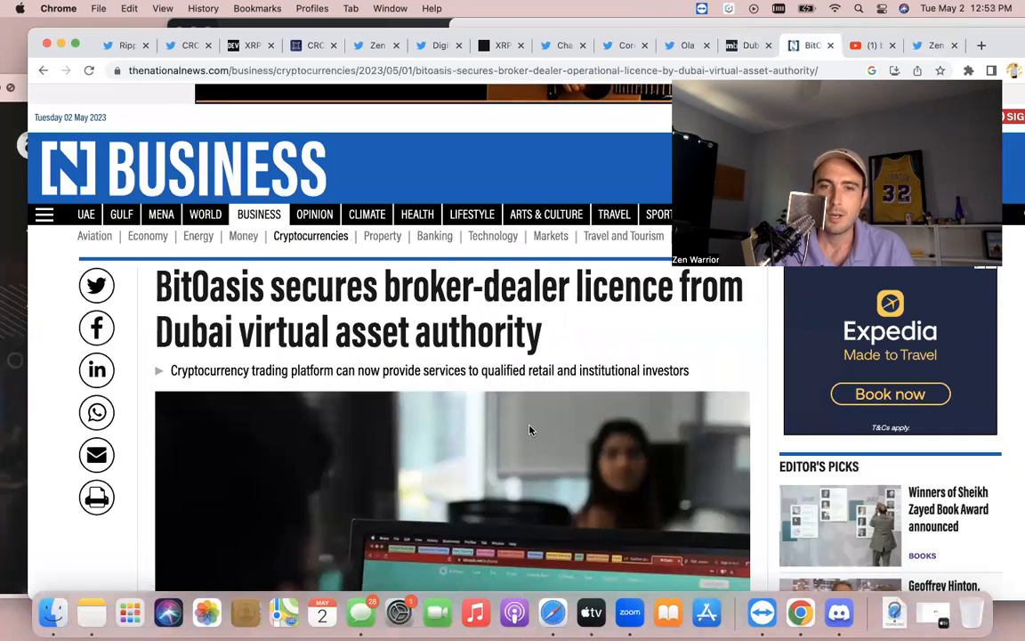
mouse_move(495, 402)
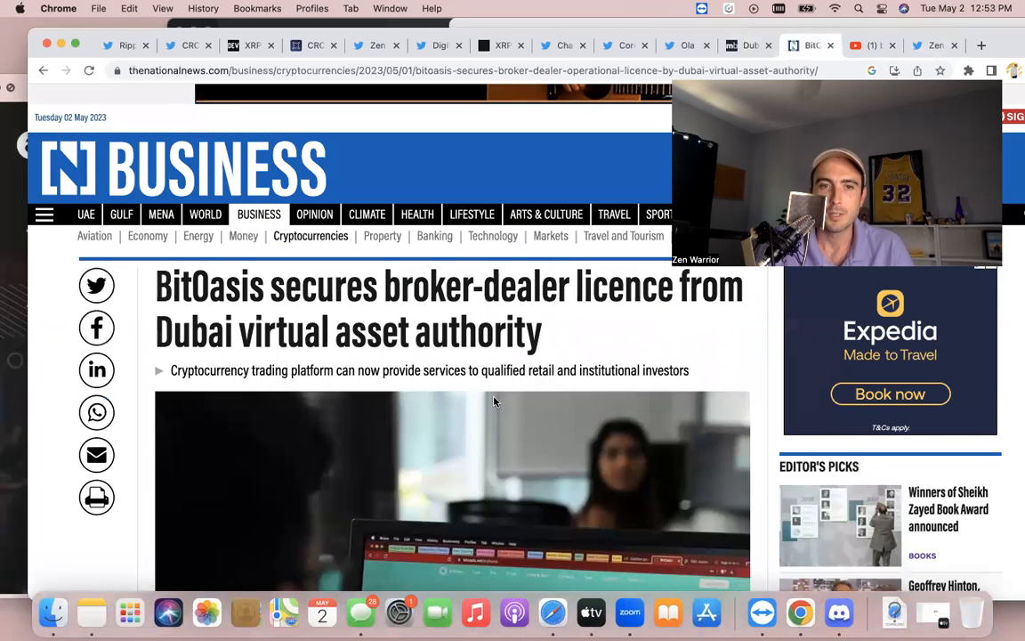